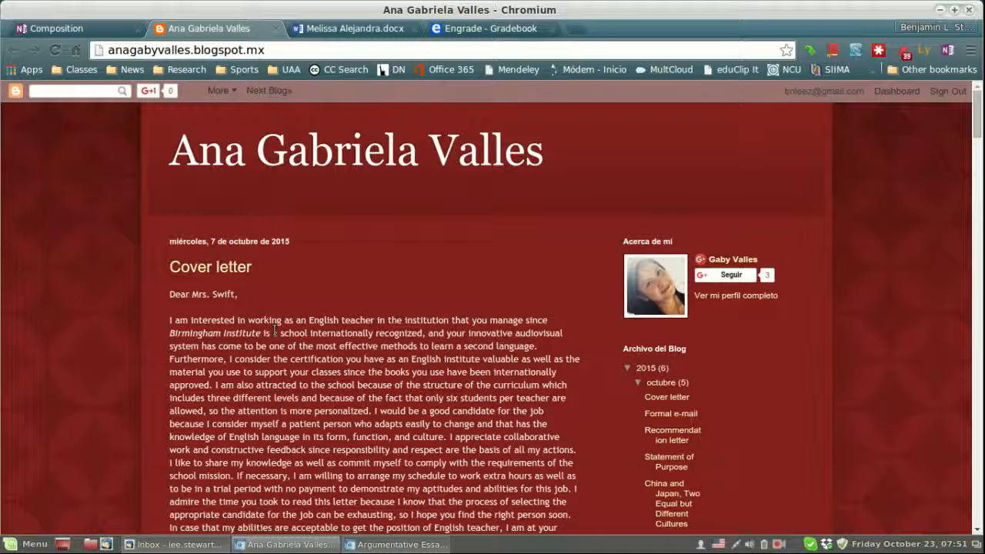
mouse_move(353, 314)
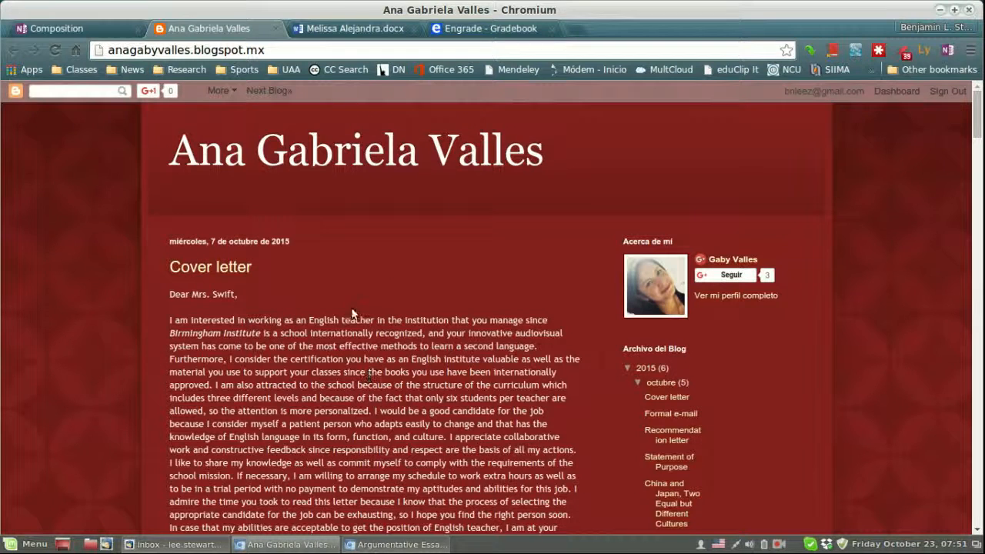
Scroll down through the current page and back up toward the top.
scroll("down", 3)
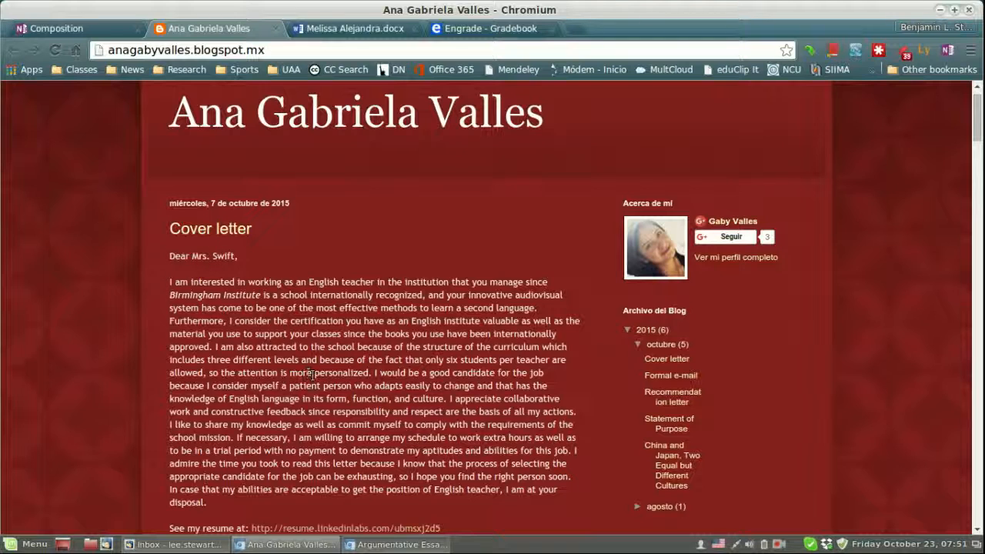
mouse_move(348, 304)
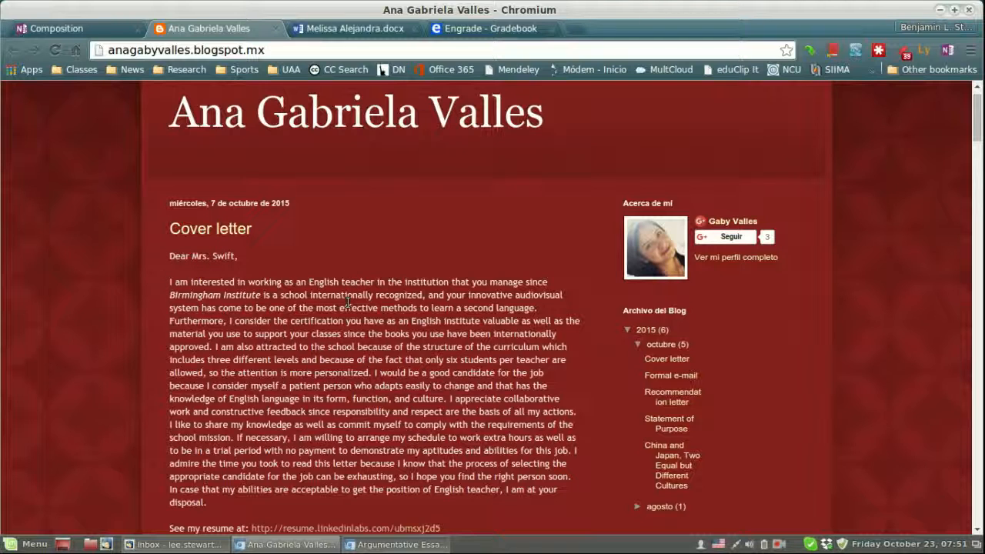
scroll("down", 3)
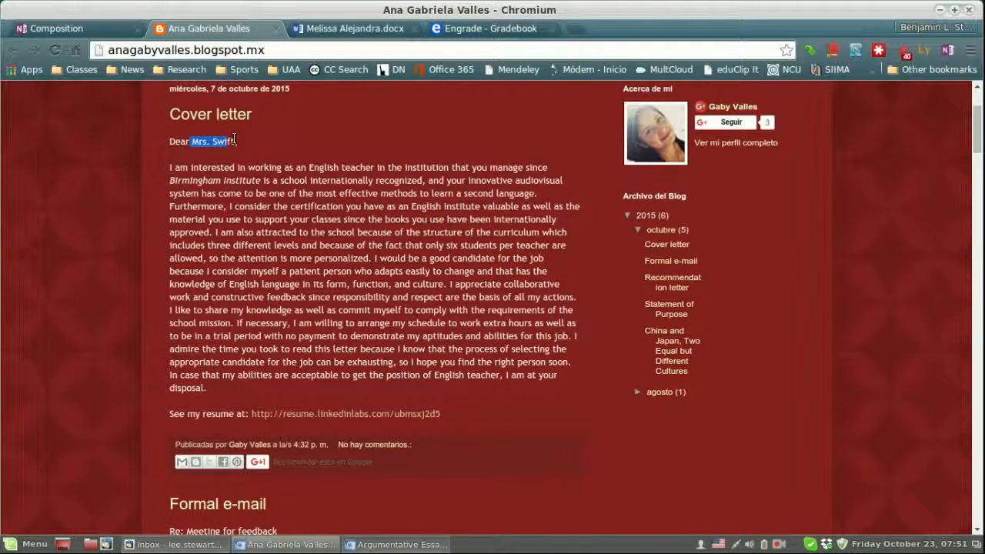
scroll("down", 3)
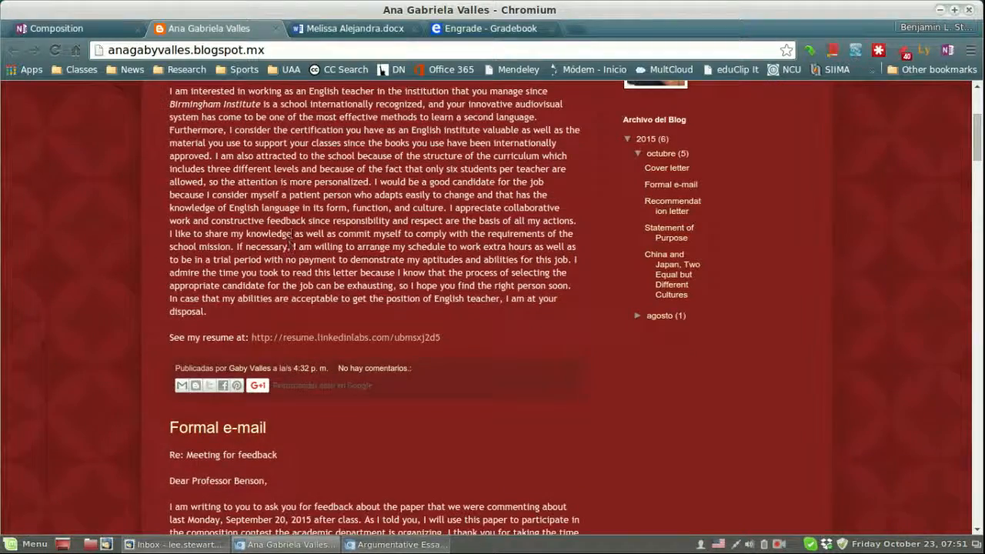
scroll("down", 3)
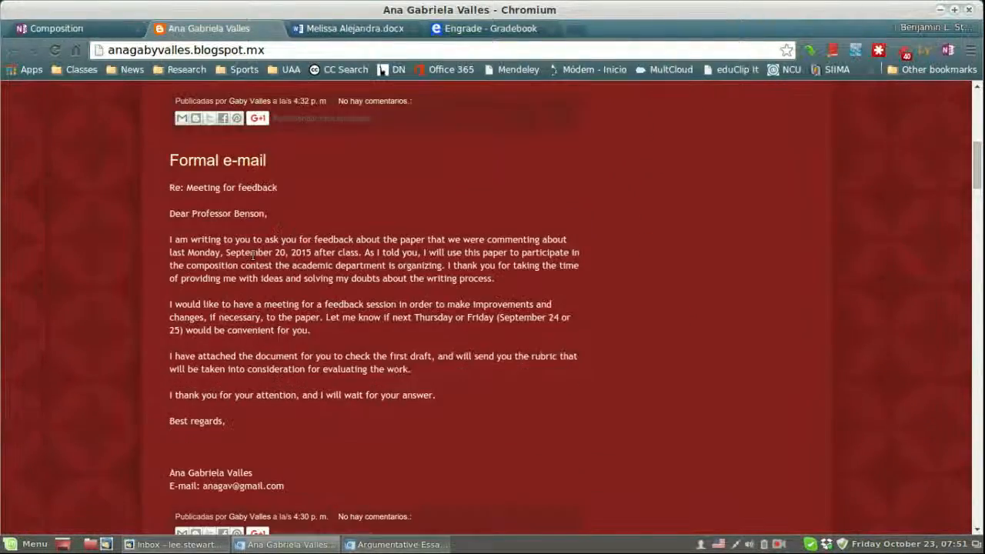
scroll("down", 3)
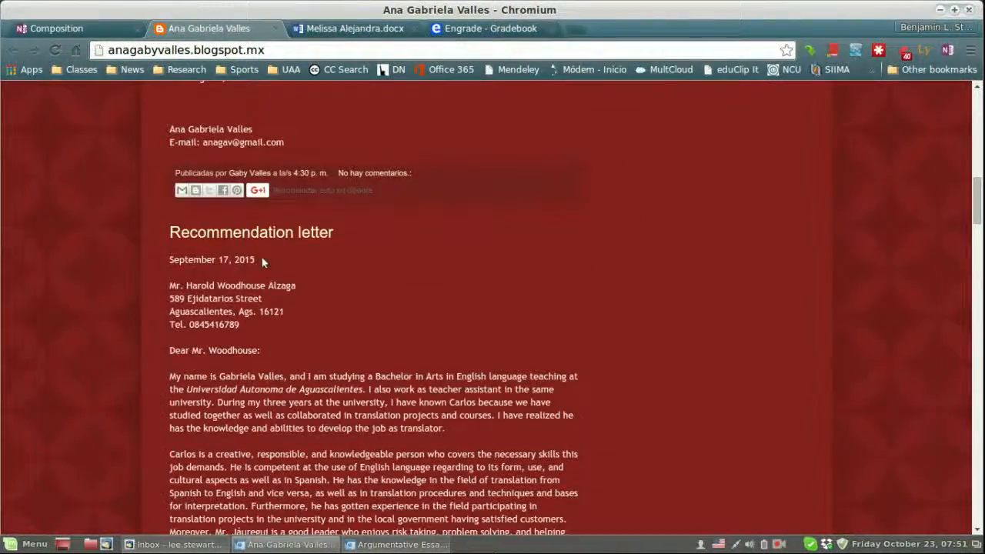
scroll("down", 3)
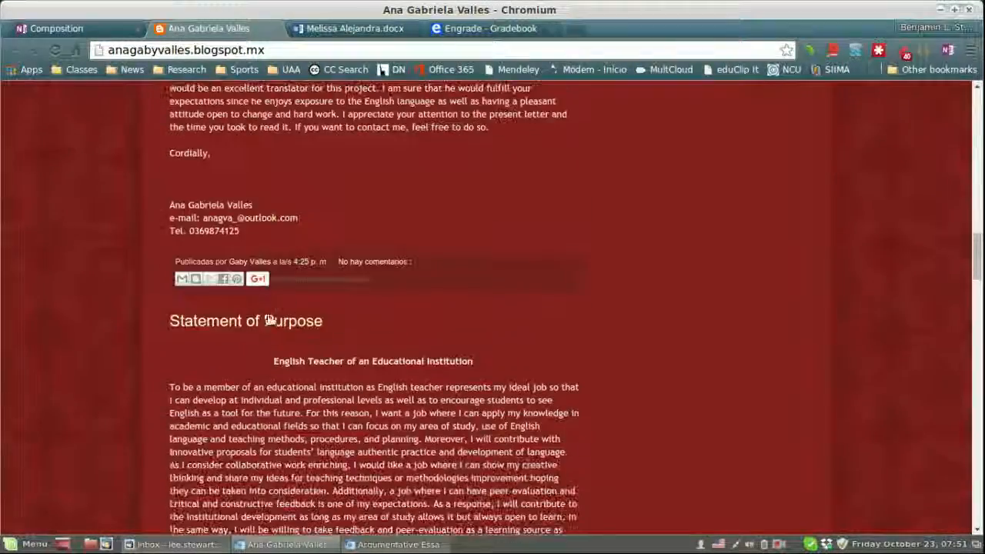
scroll("down", 3)
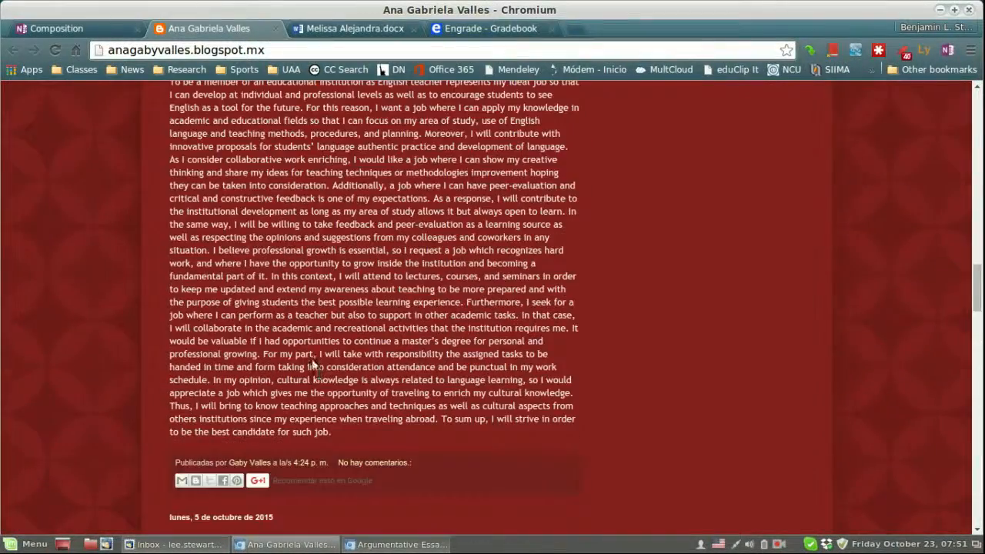
scroll("down", 3)
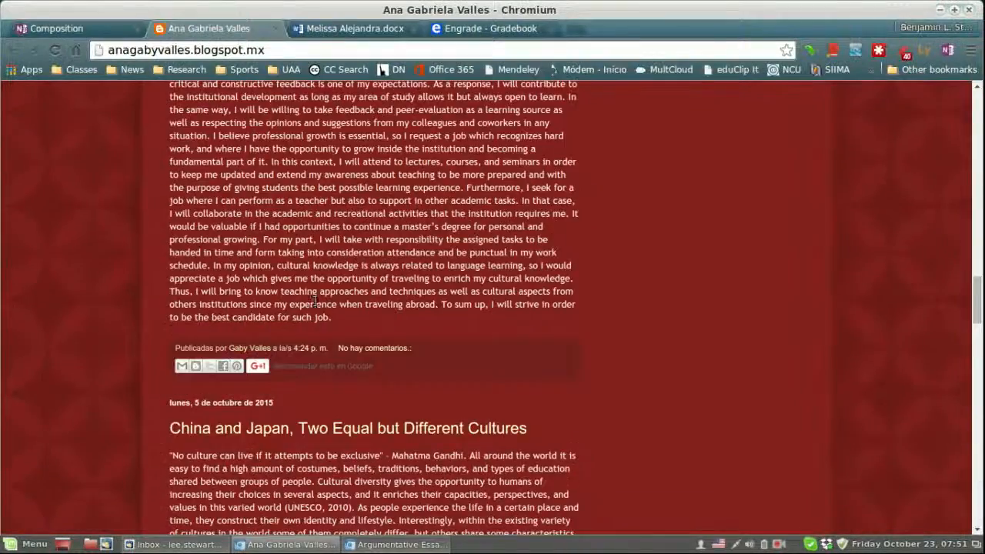
scroll("down", 3)
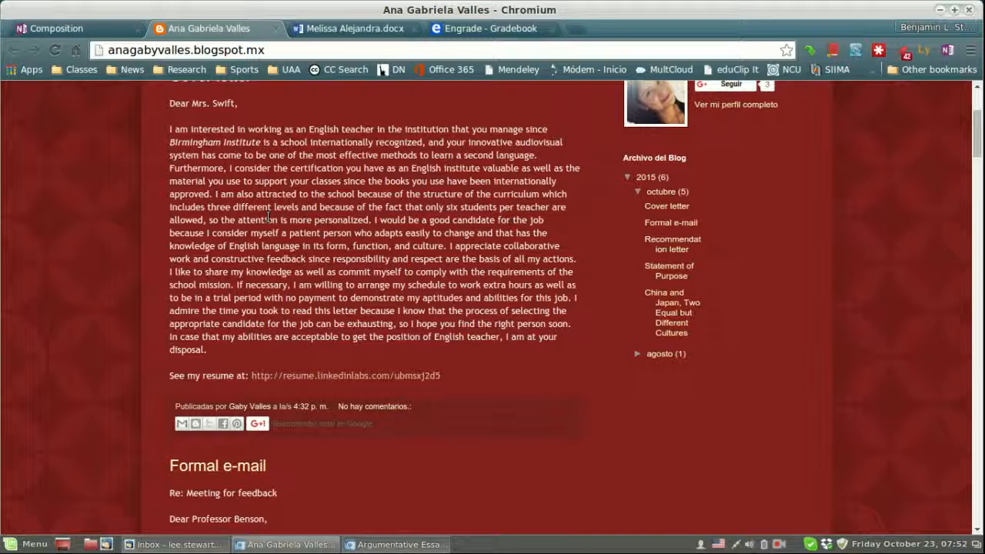
scroll("down", 3)
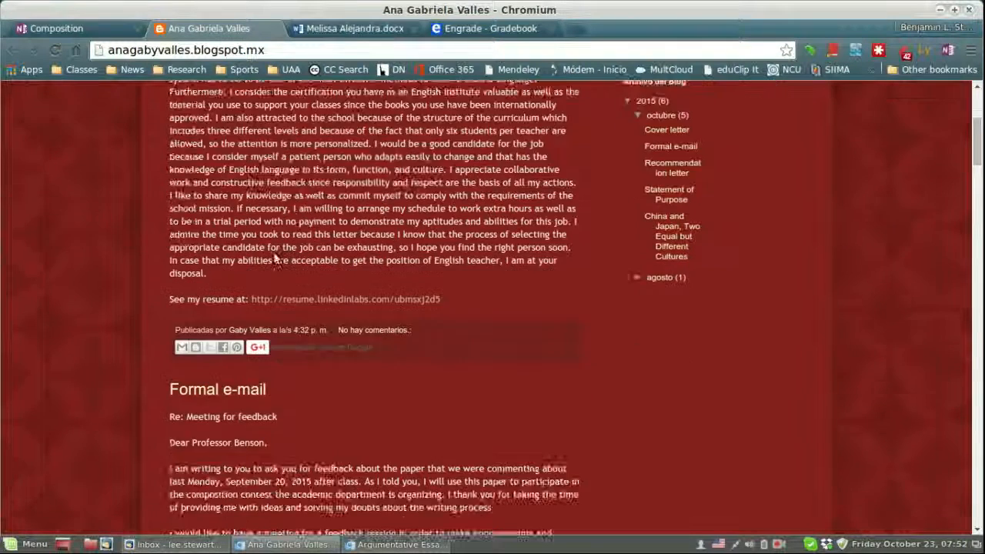
scroll("down", 3)
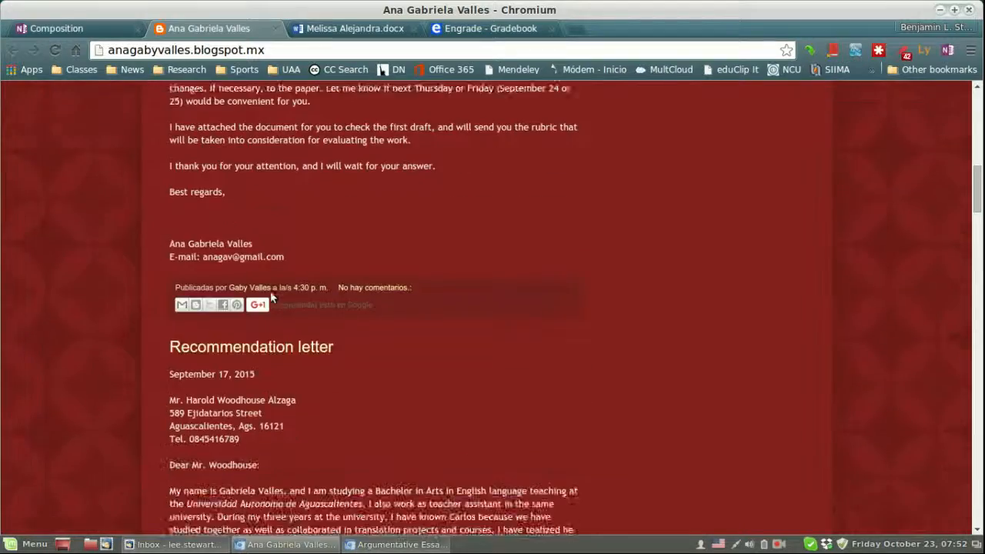
scroll("down", 3)
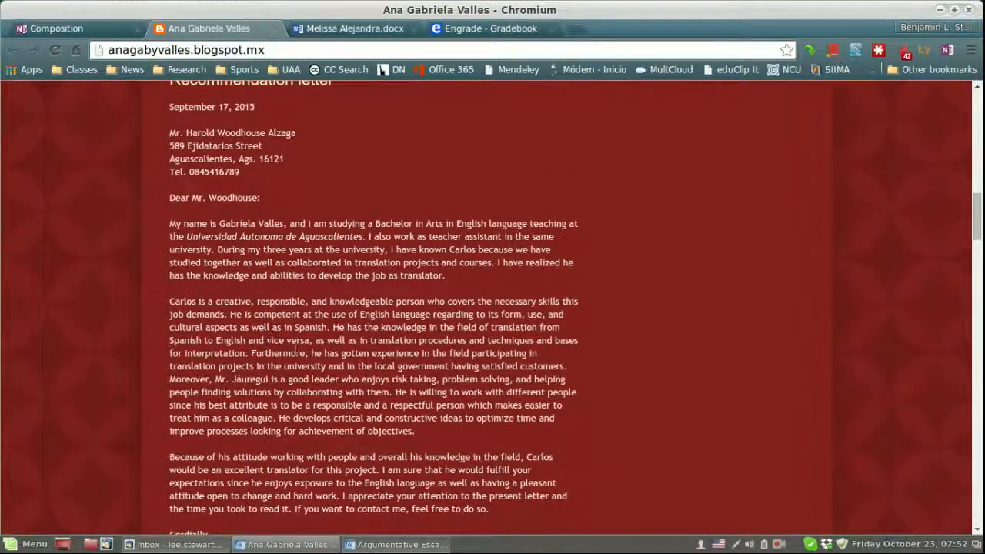
scroll("up", 3)
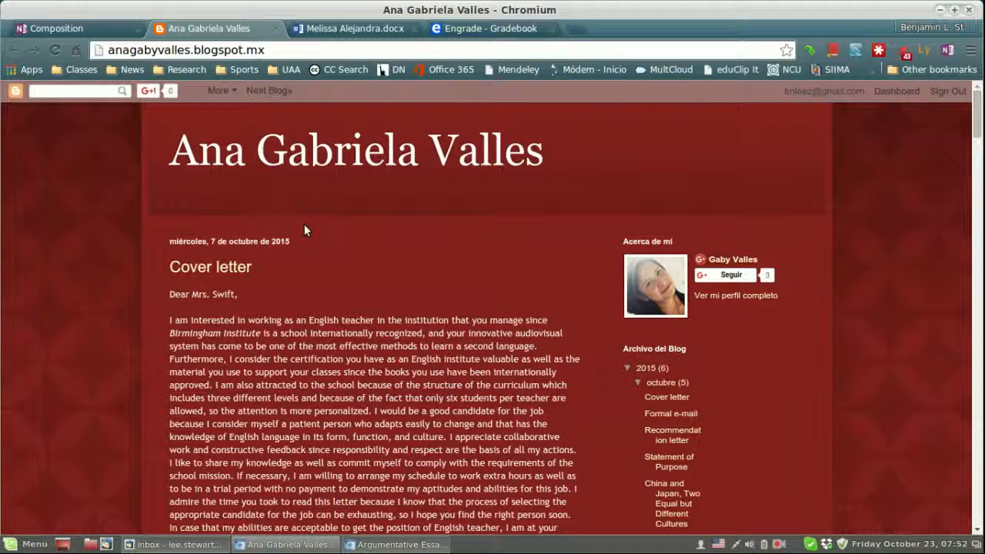
mouse_move(303, 220)
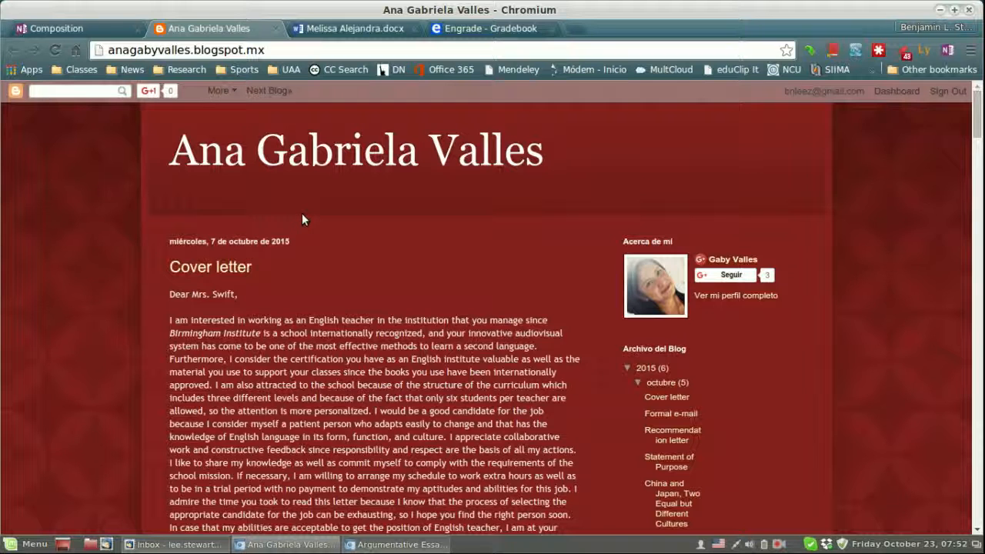
scroll("down", 3)
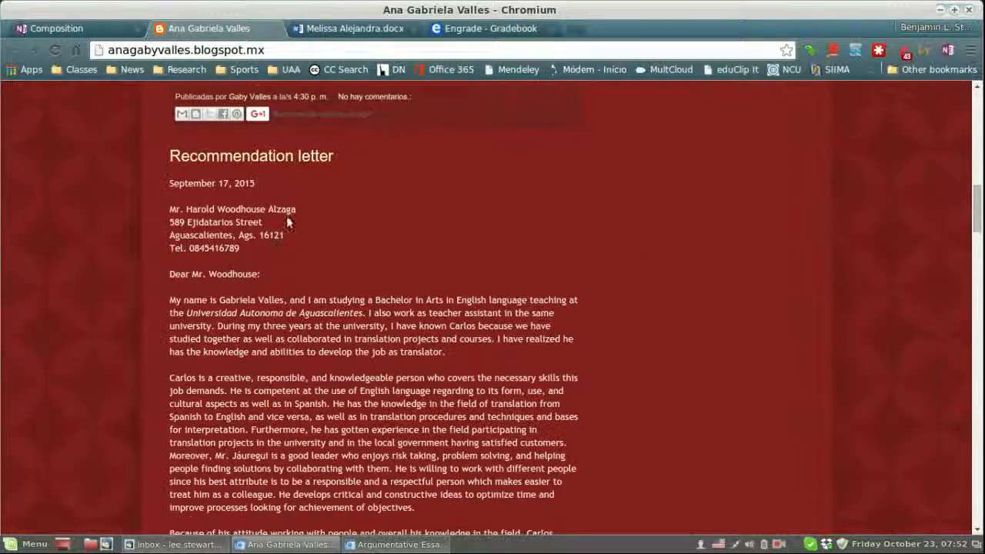
scroll("down", 3)
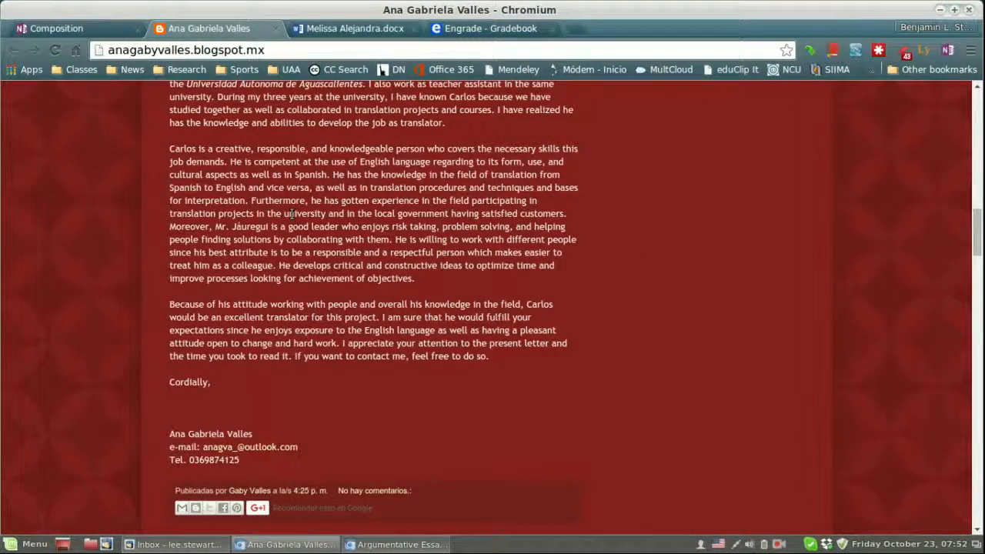
scroll("down", 3)
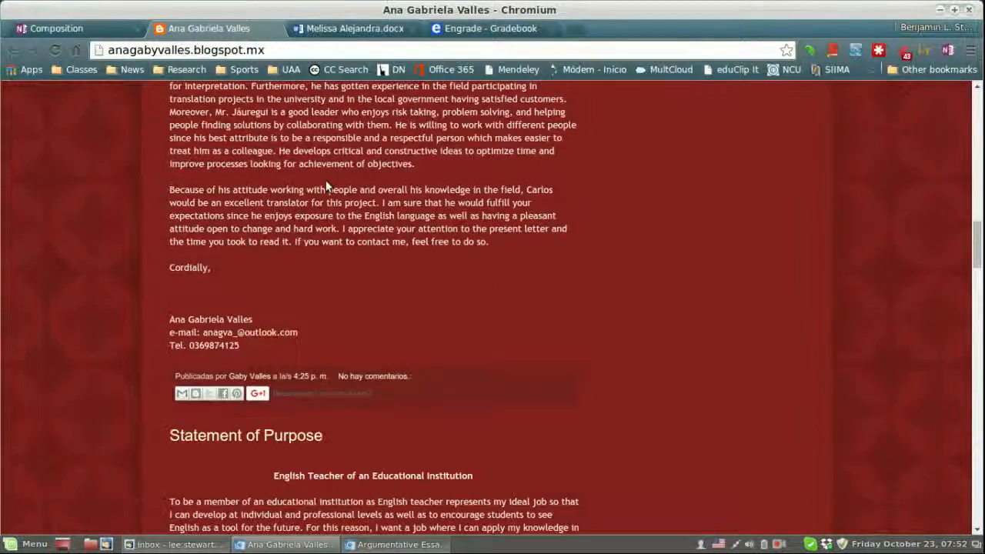
scroll("down", 3)
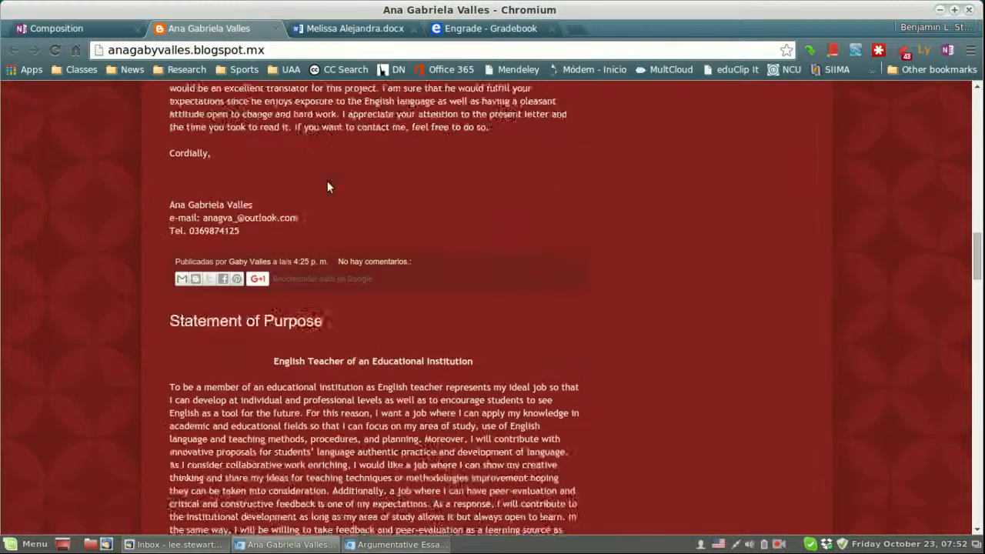
scroll("down", 3)
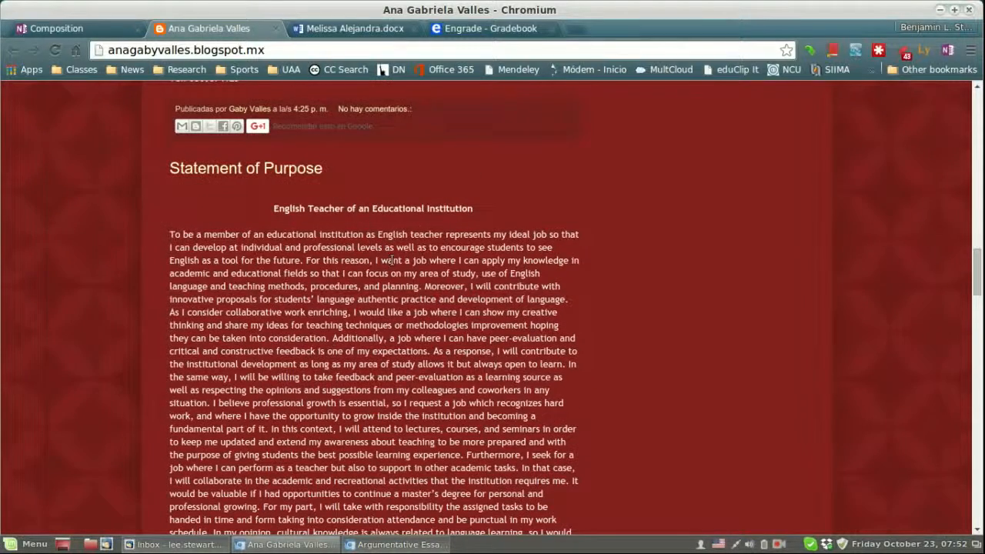
mouse_move(321, 311)
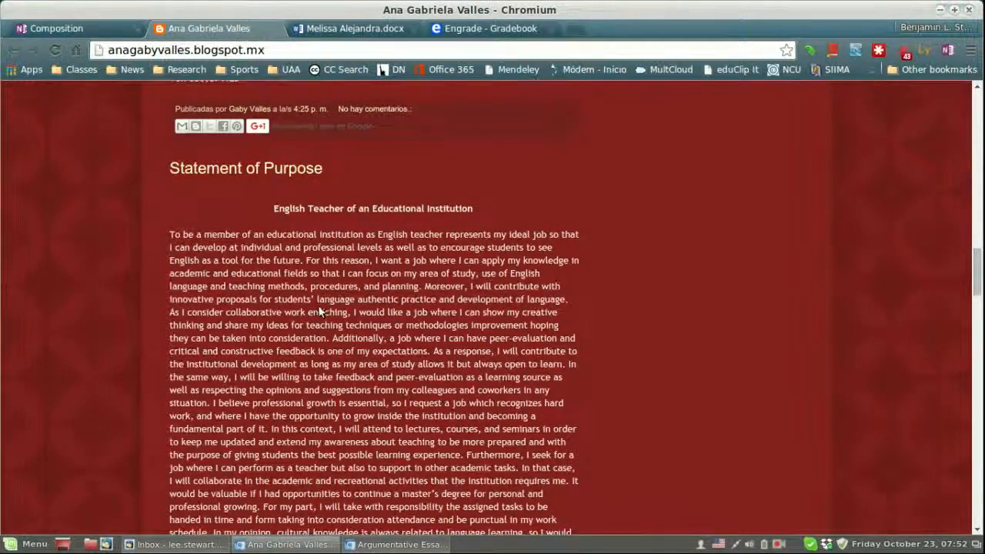
scroll("up", 3)
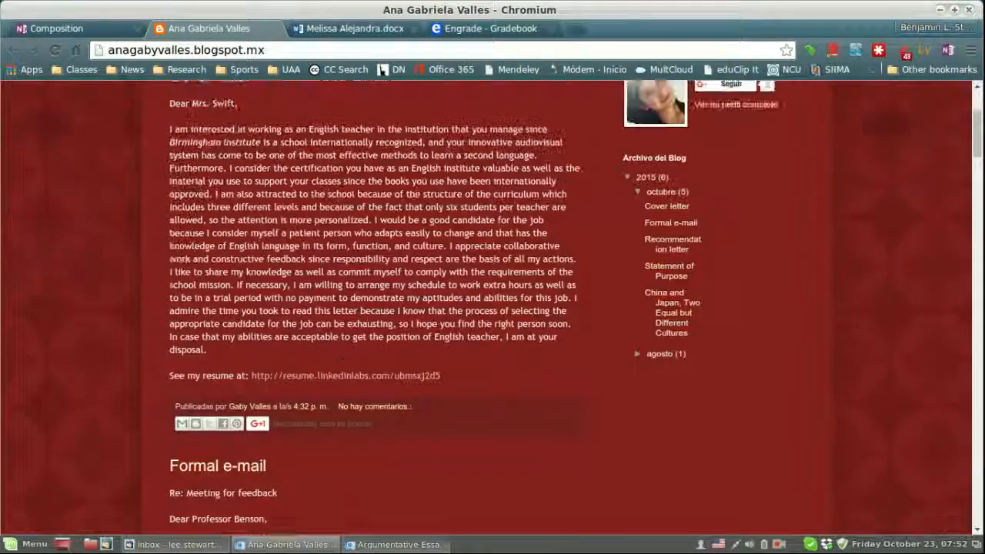
scroll("up", 3)
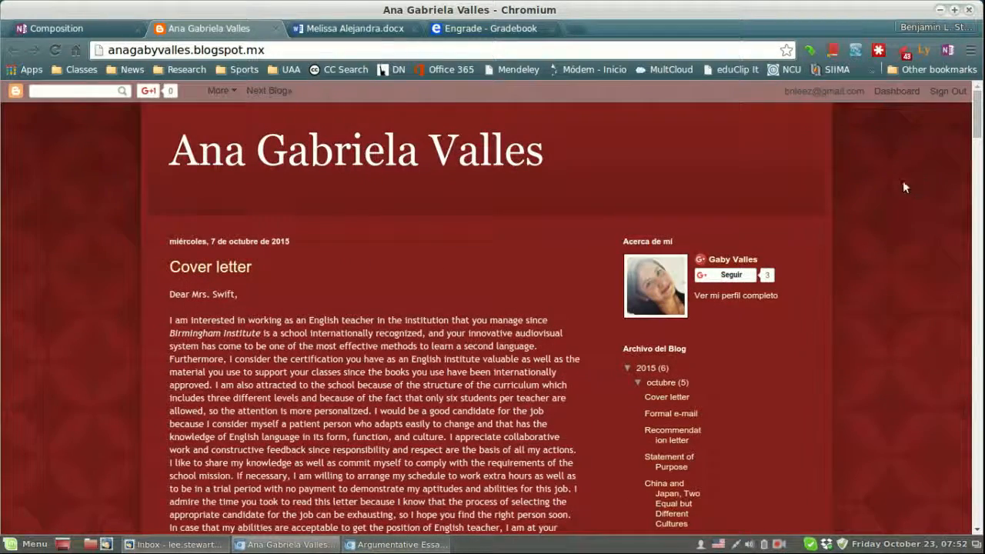
mouse_move(394, 105)
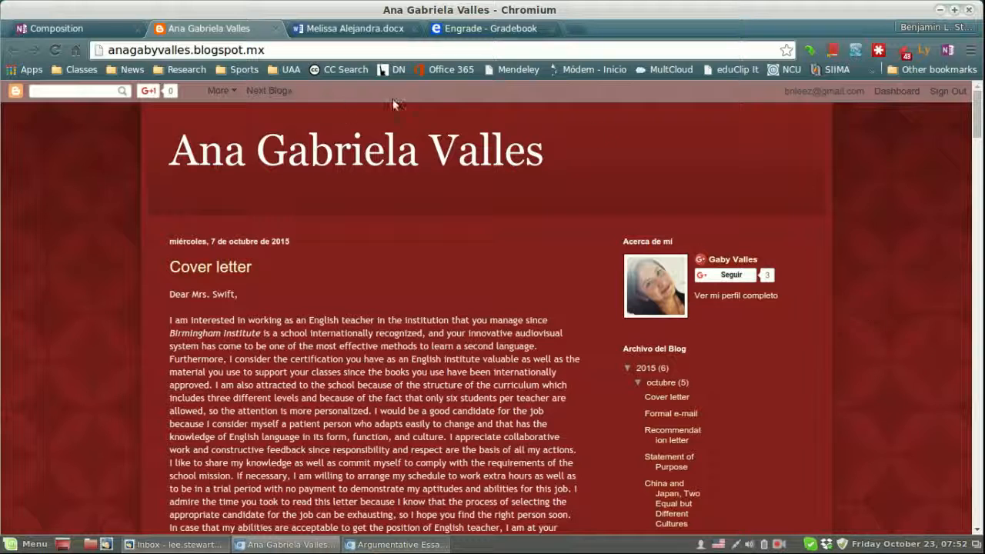
mouse_move(218, 313)
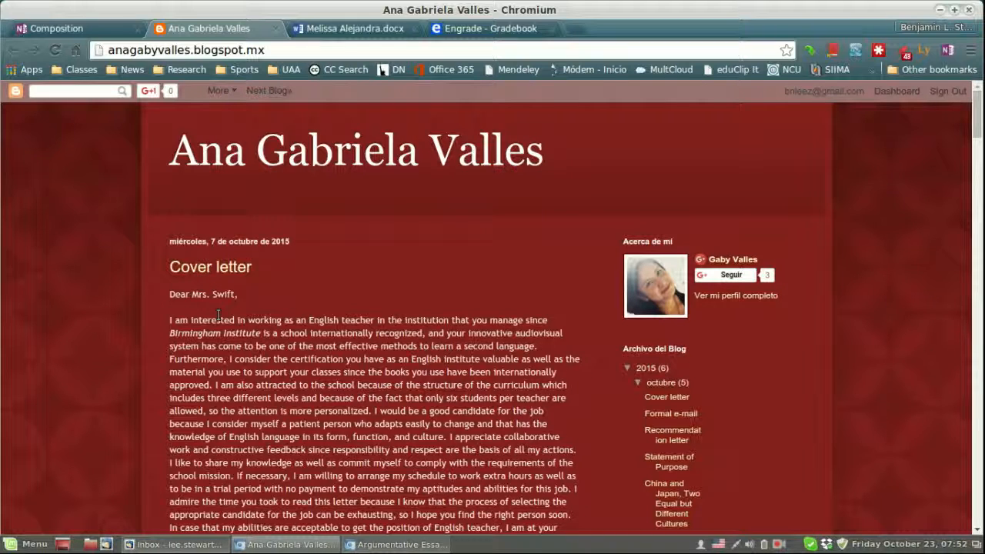
mouse_move(400, 31)
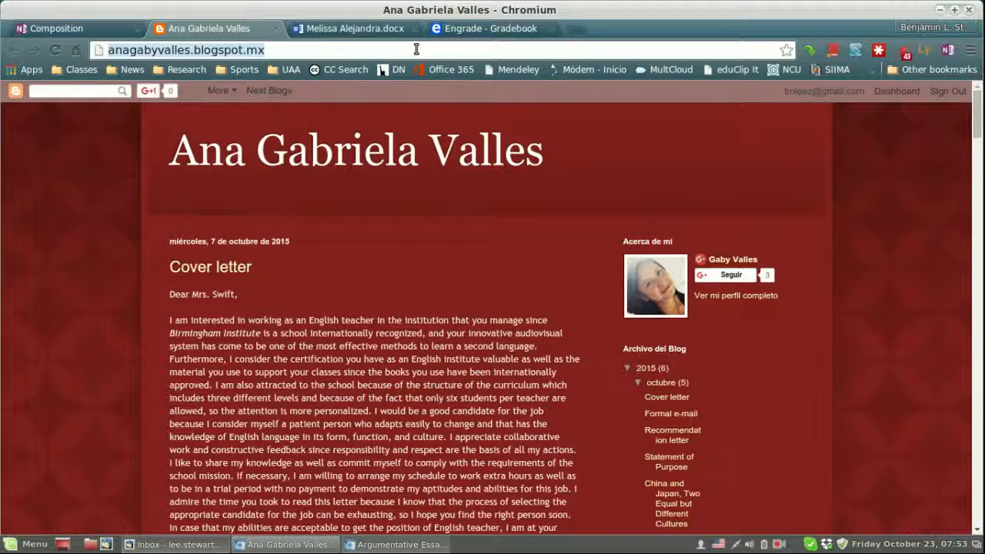
Search DuckDuckGo for 'blogger' and go to the Blogger dashboard from the results.
type("blogger&ia=about")
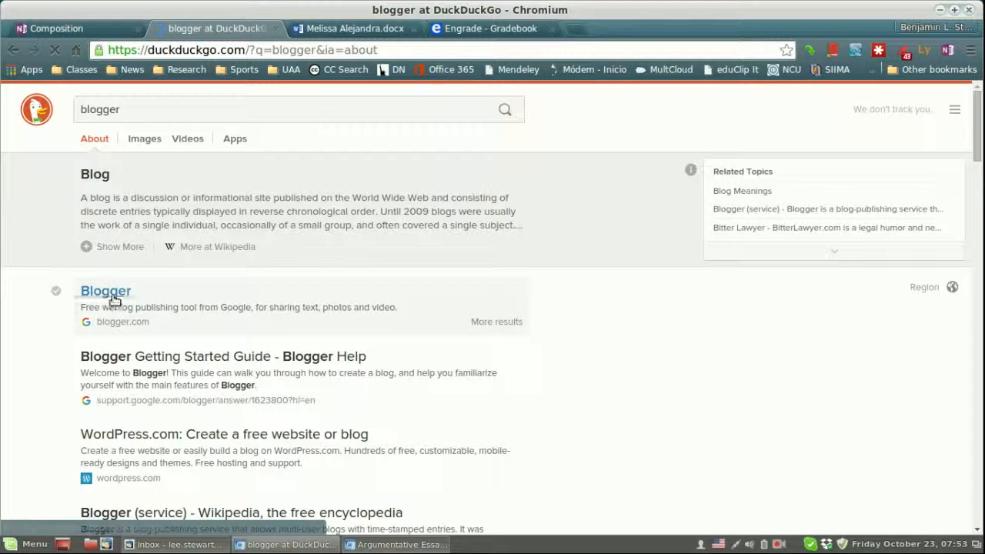
left_click(104, 289)
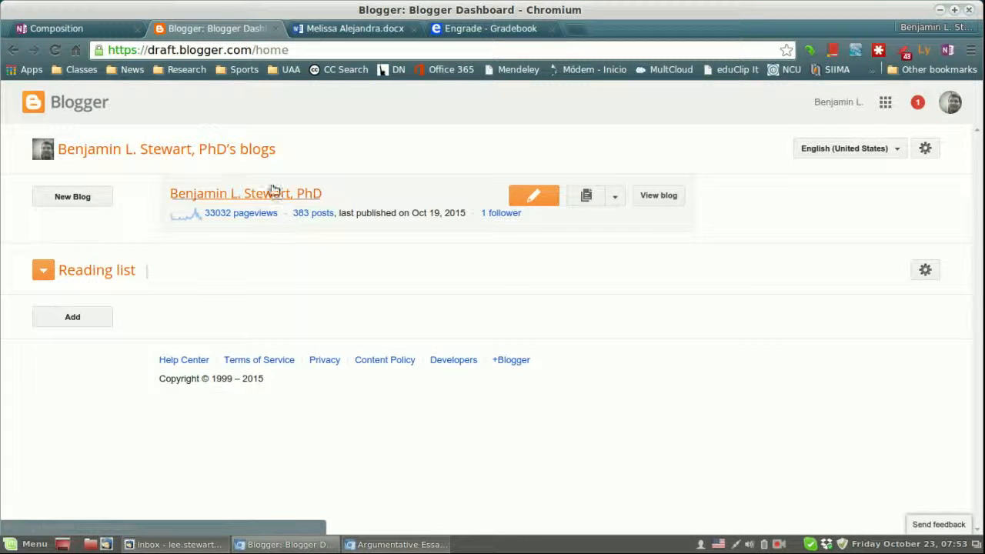
Go into the blog's overview and show its full list of 383 posts.
left_click(245, 194)
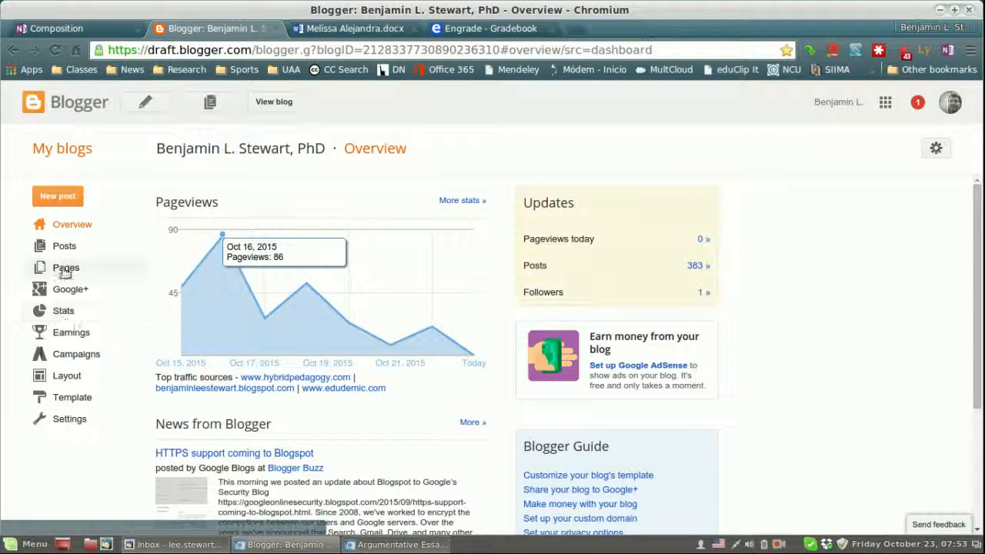
left_click(64, 246)
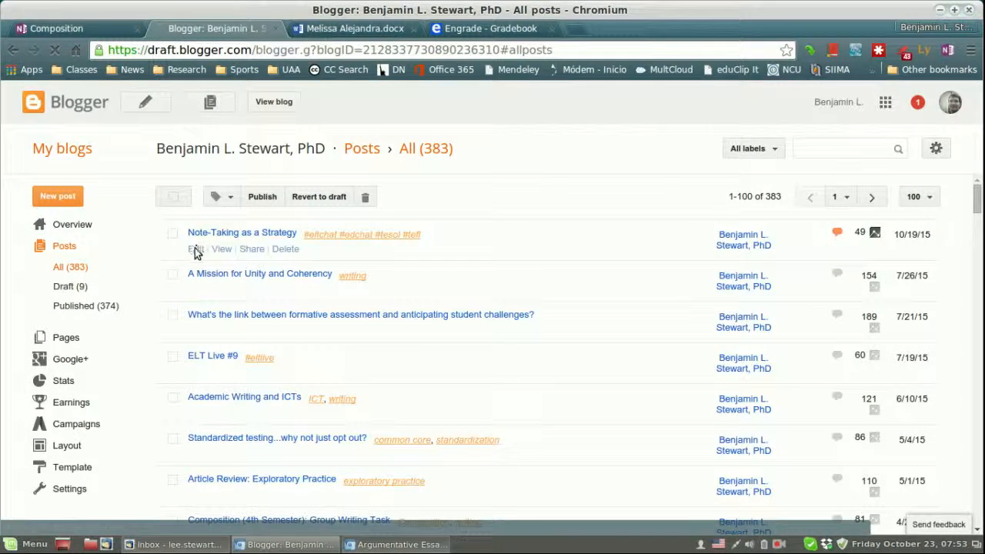
Start editing the top post, 'Note-Taking as a Strategy'.
left_click(194, 249)
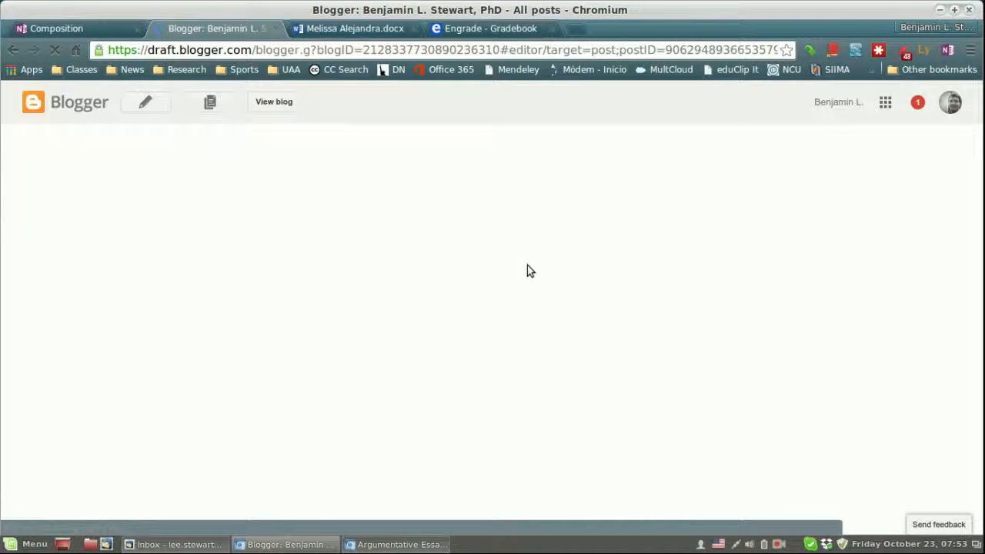
mouse_move(536, 292)
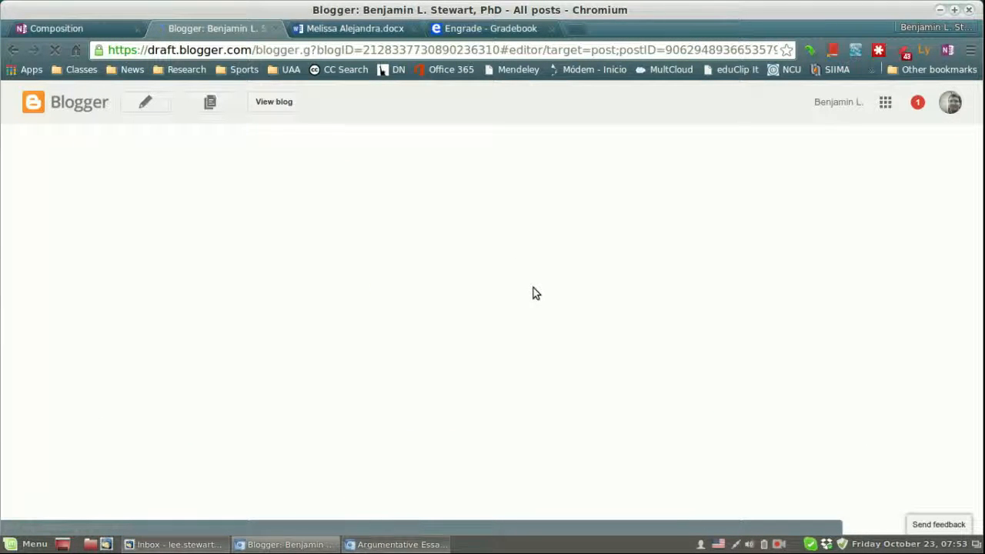
mouse_move(517, 280)
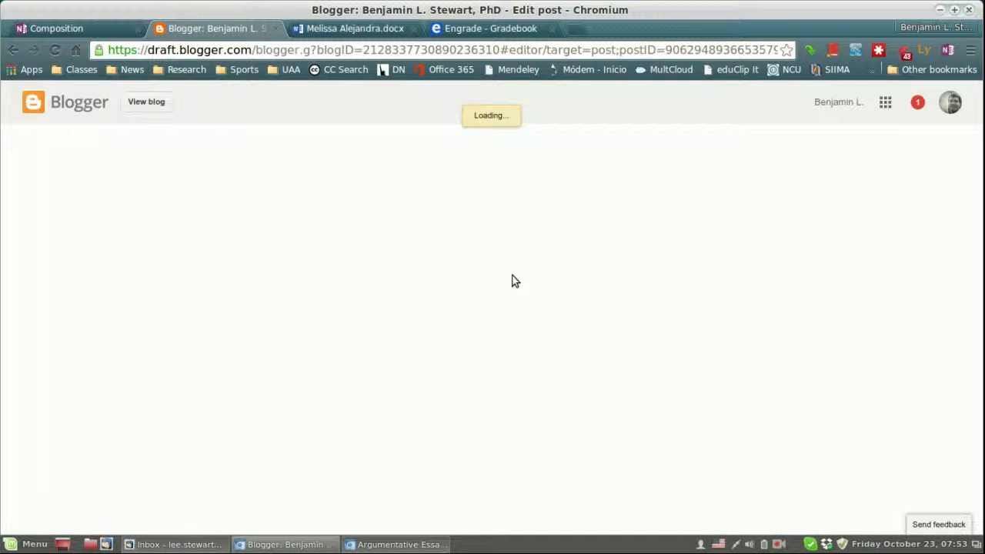
mouse_move(258, 277)
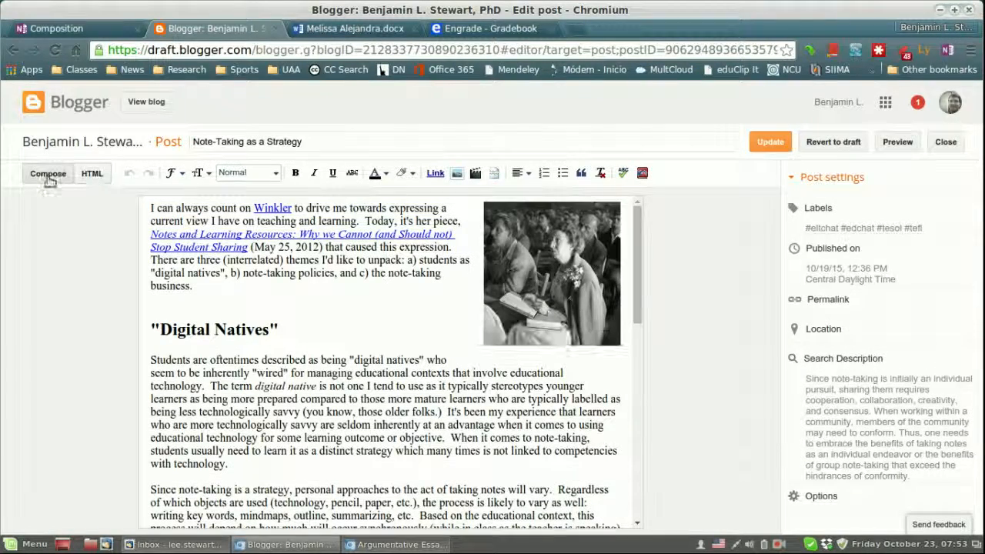
left_click(92, 173)
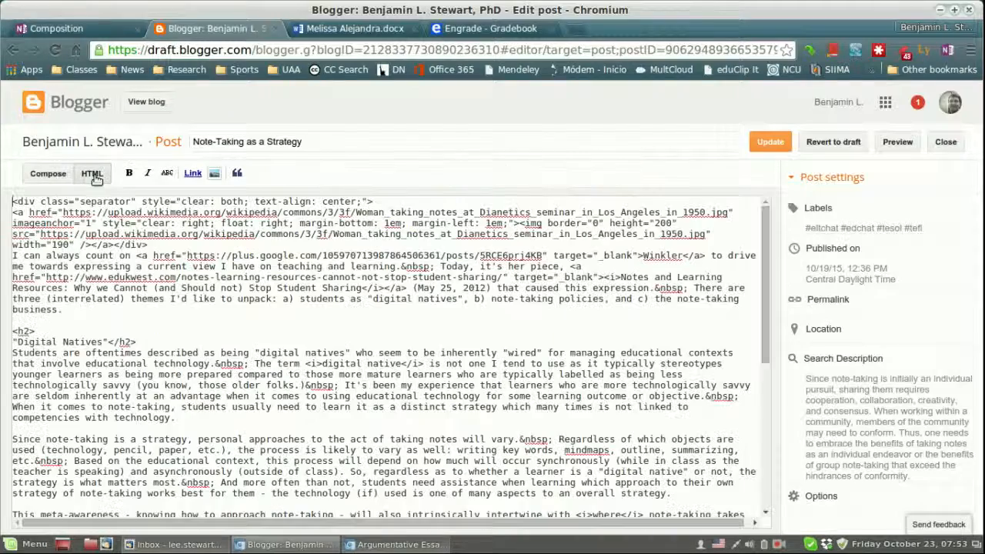
left_click(48, 172)
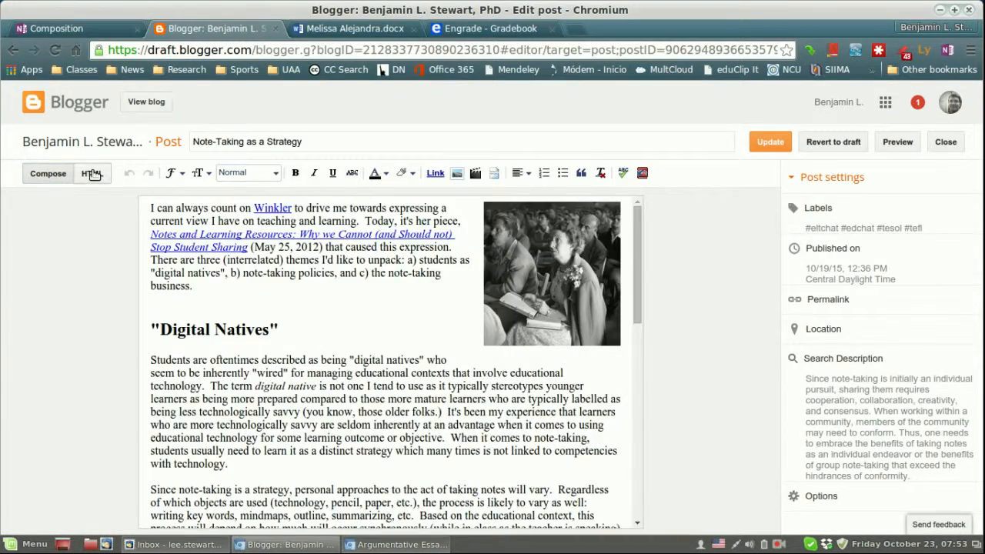
left_click(93, 172)
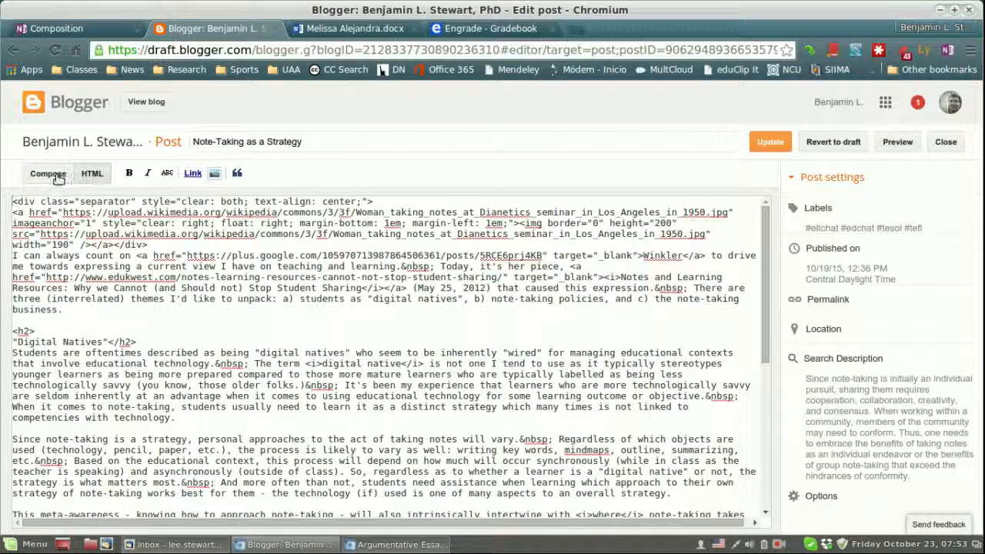
left_click(48, 172)
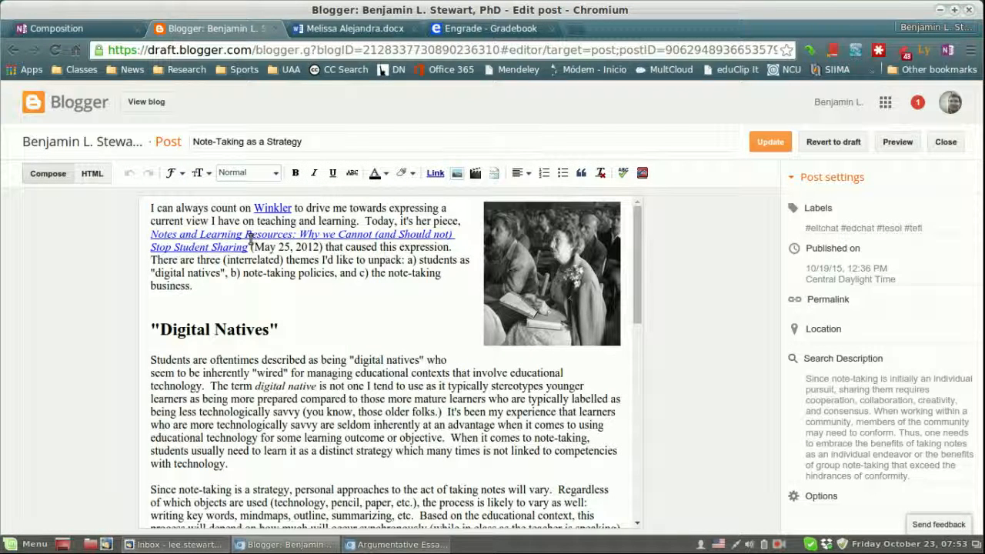
mouse_move(200, 330)
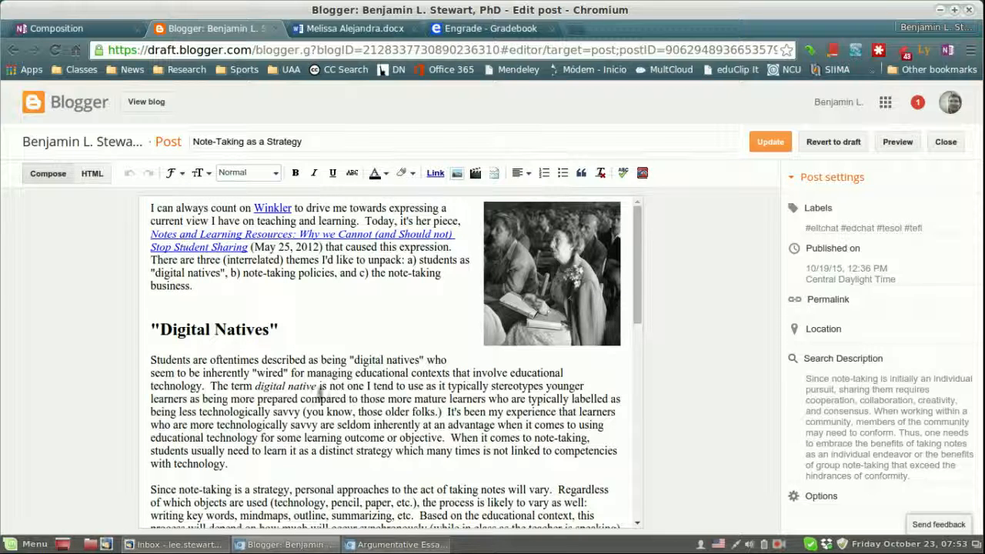
left_click(92, 172)
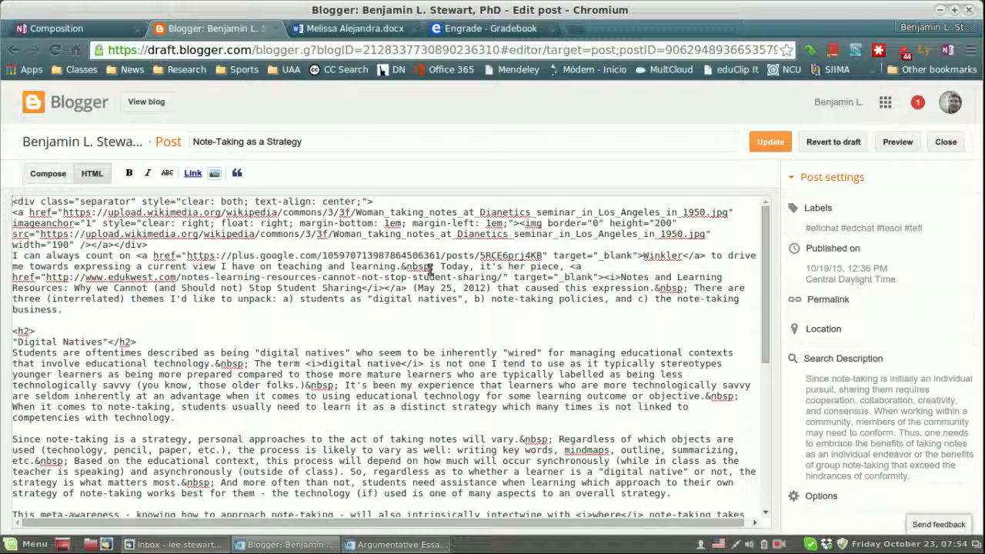
left_click(46, 173)
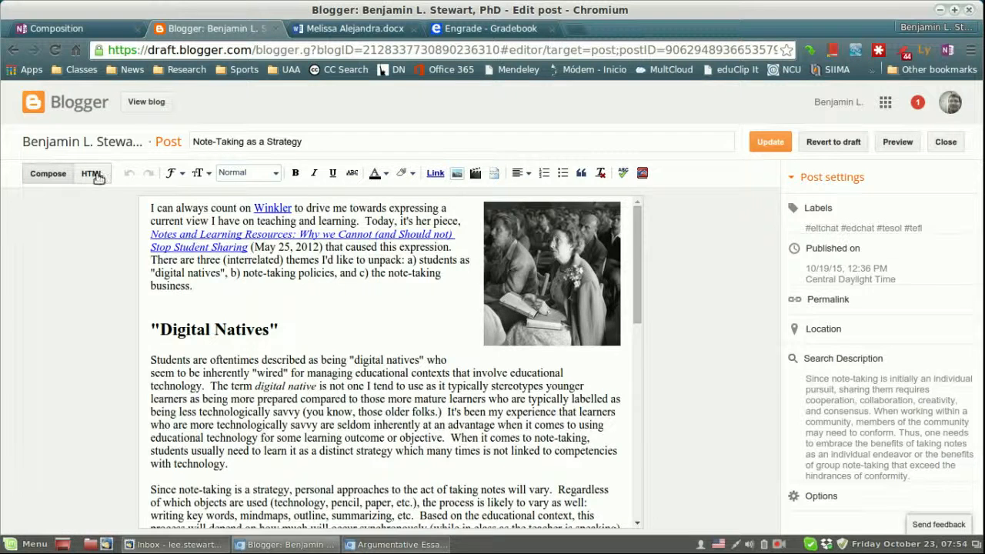
left_click(92, 173)
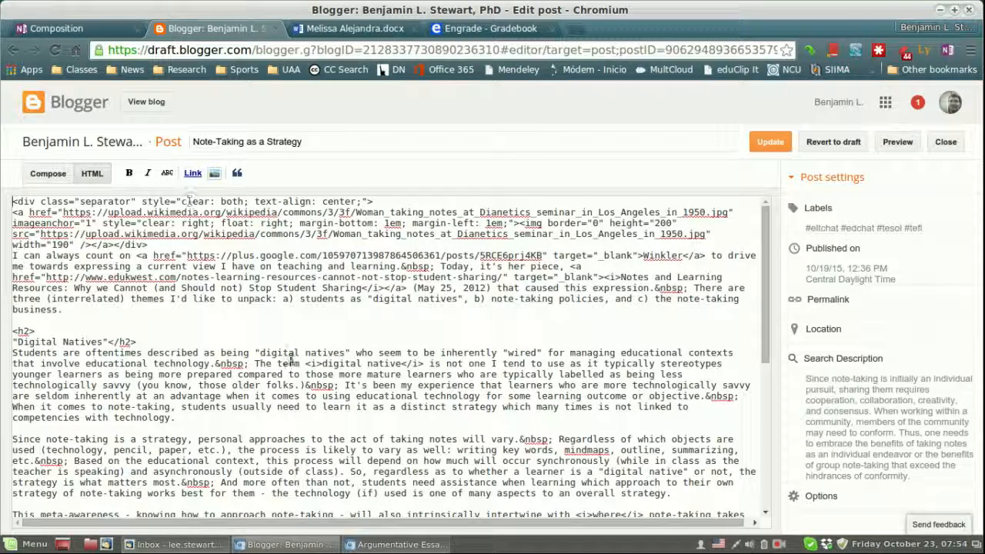
mouse_move(404, 336)
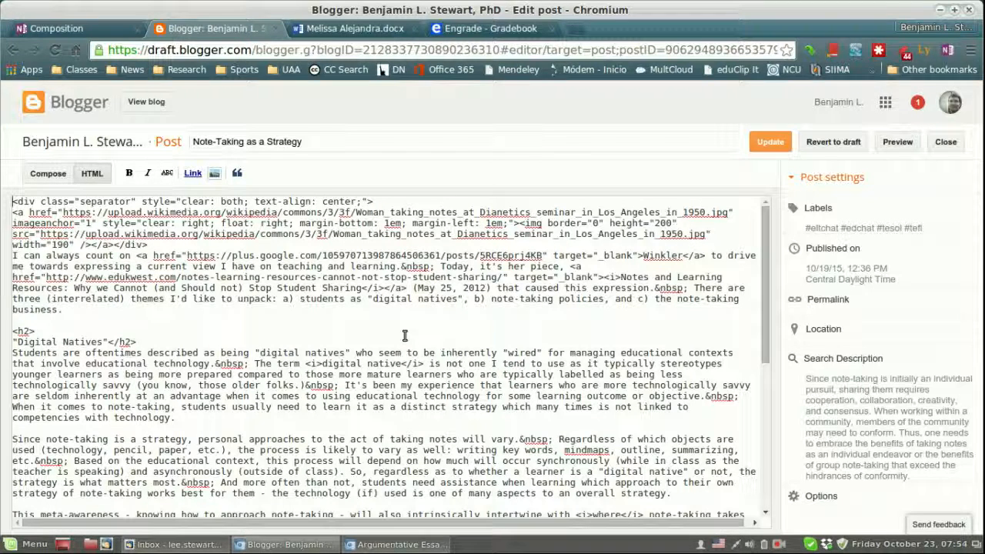
left_click(48, 173)
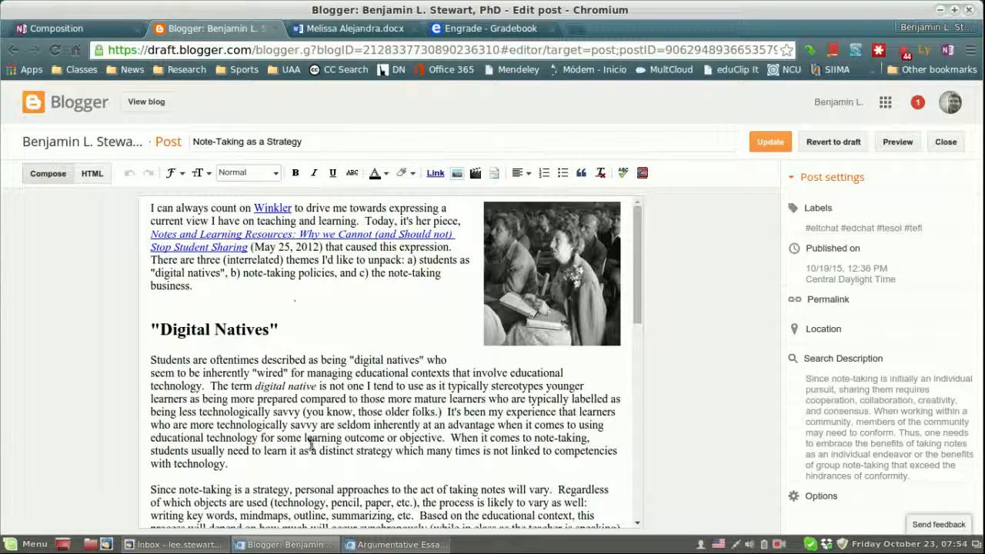
Select the whole post, remove its pasted formatting, and view the resulting HTML.
key("ctrl+a")
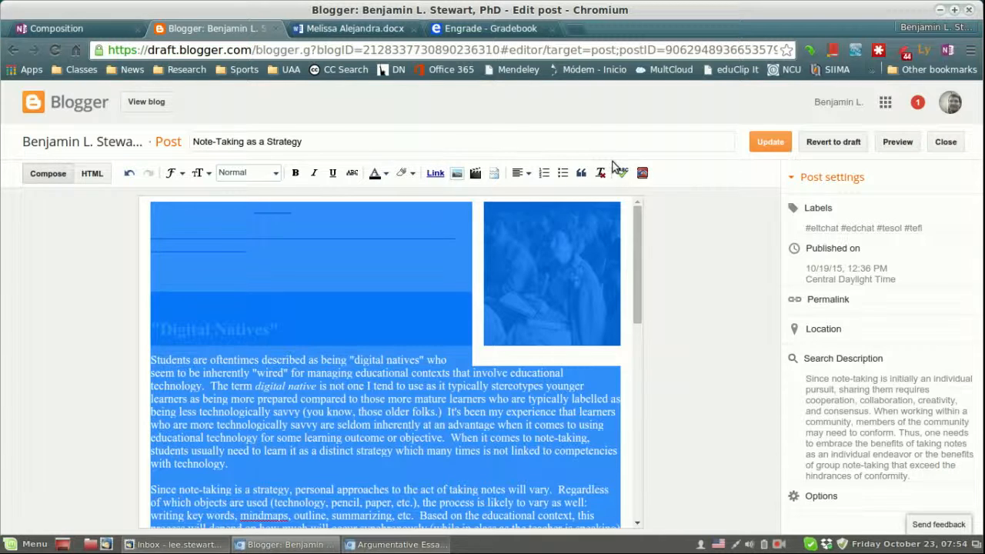
mouse_move(601, 173)
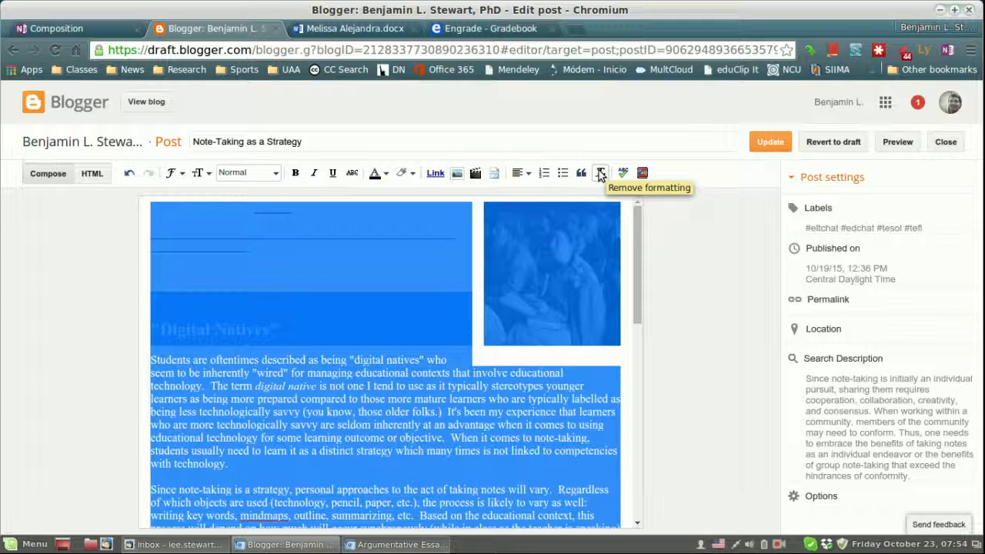
left_click(600, 172)
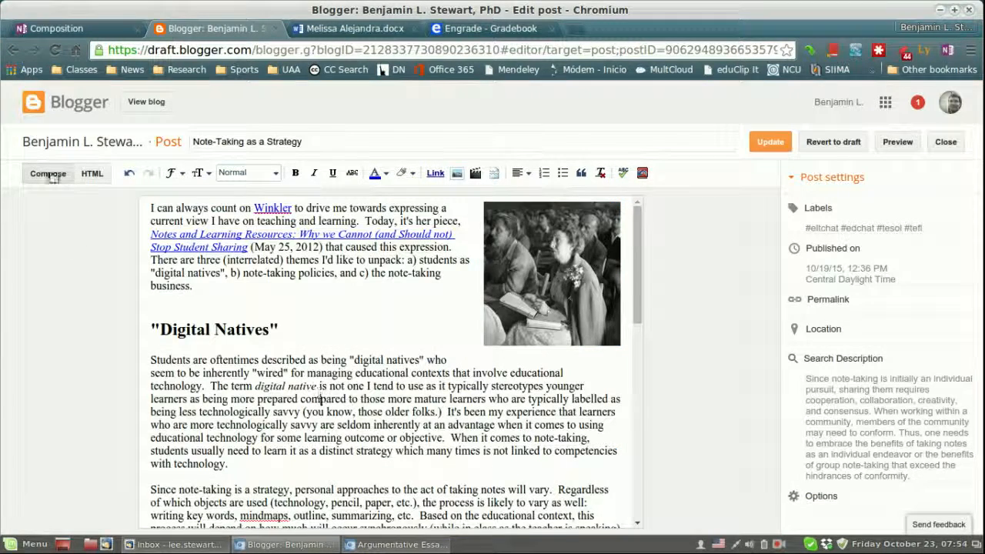
left_click(93, 173)
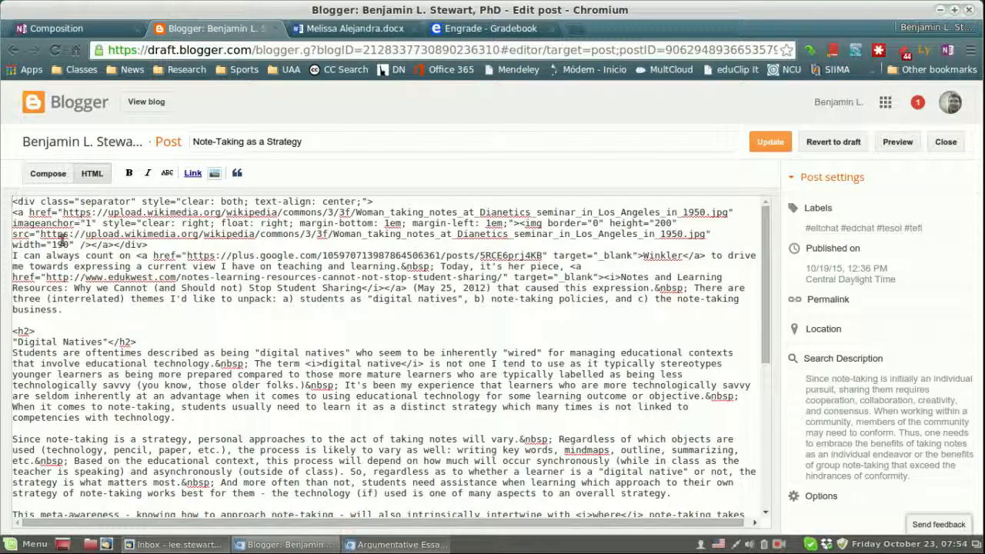
mouse_move(154, 255)
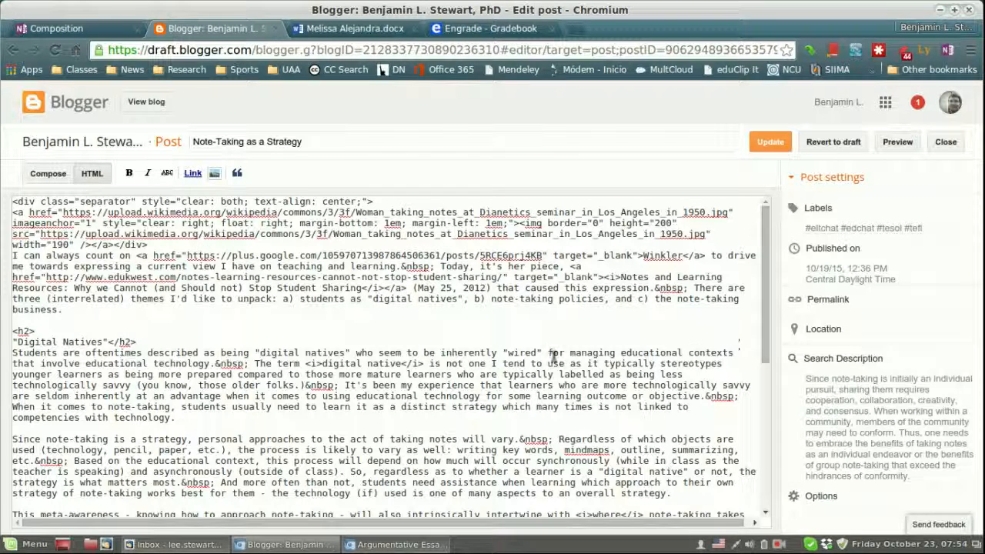
mouse_move(287, 256)
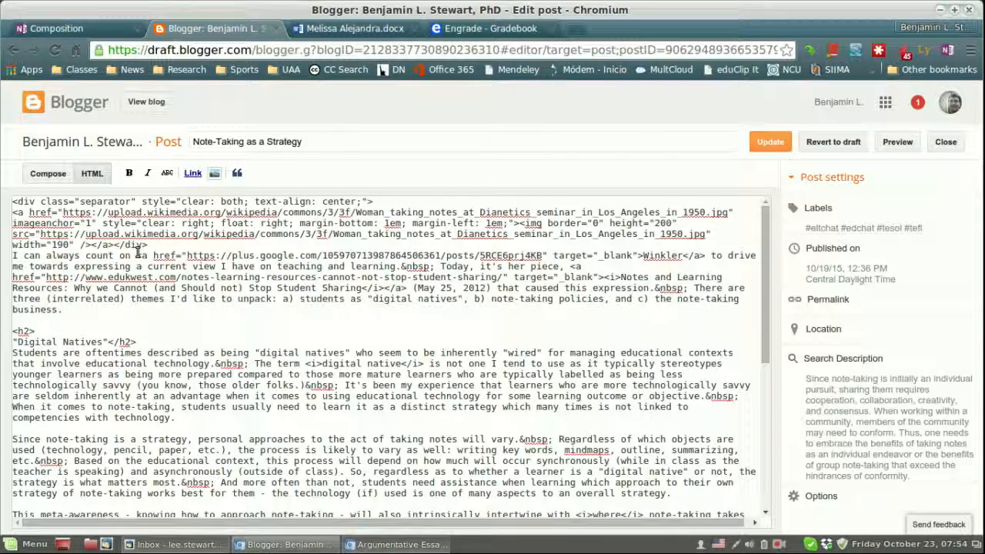
Switch to the formatted Compose view, then back to the raw HTML source.
left_click(48, 173)
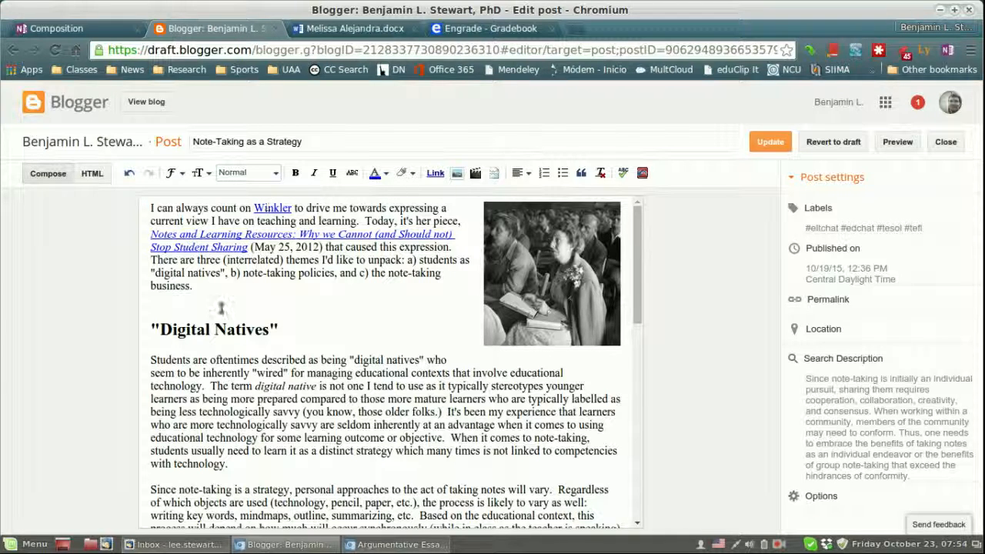
mouse_move(256, 337)
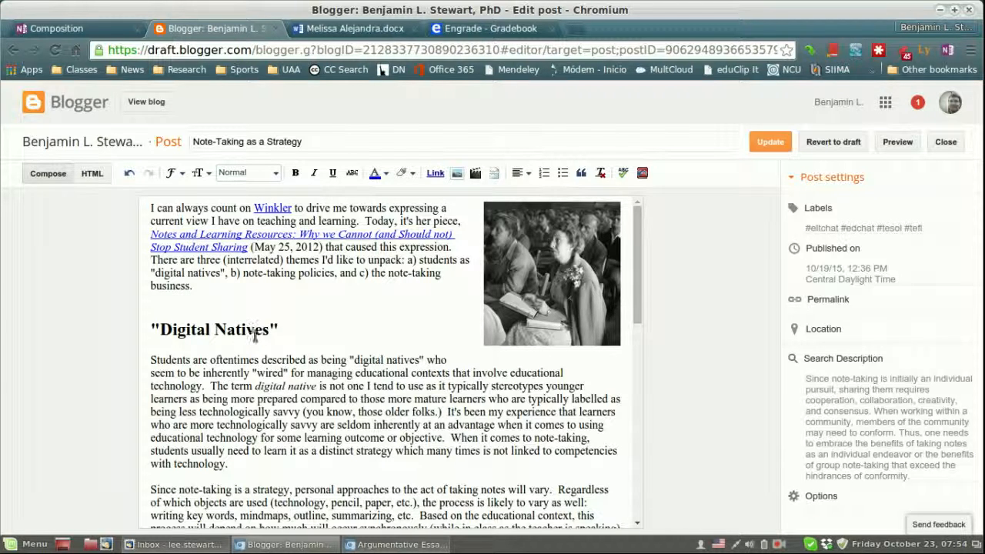
mouse_move(331, 327)
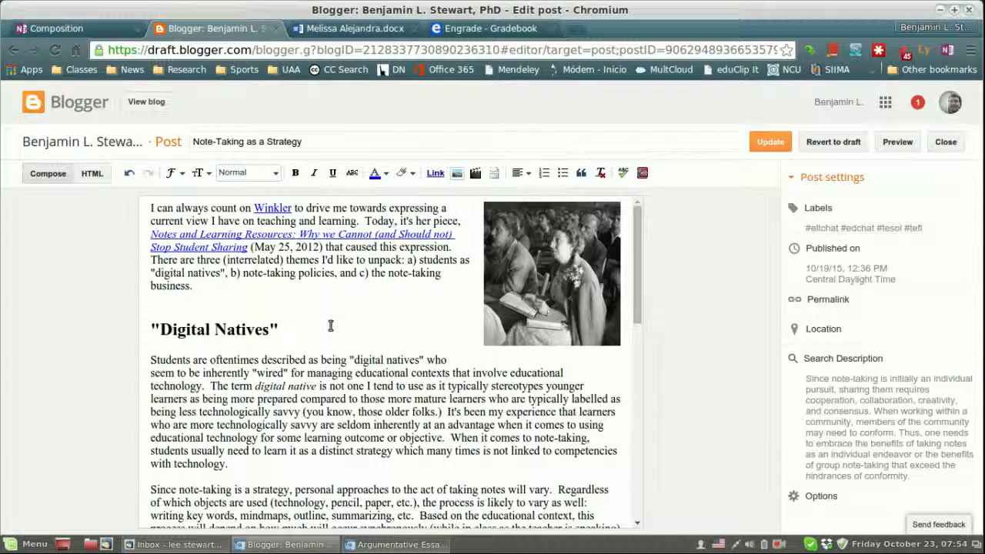
left_click(92, 173)
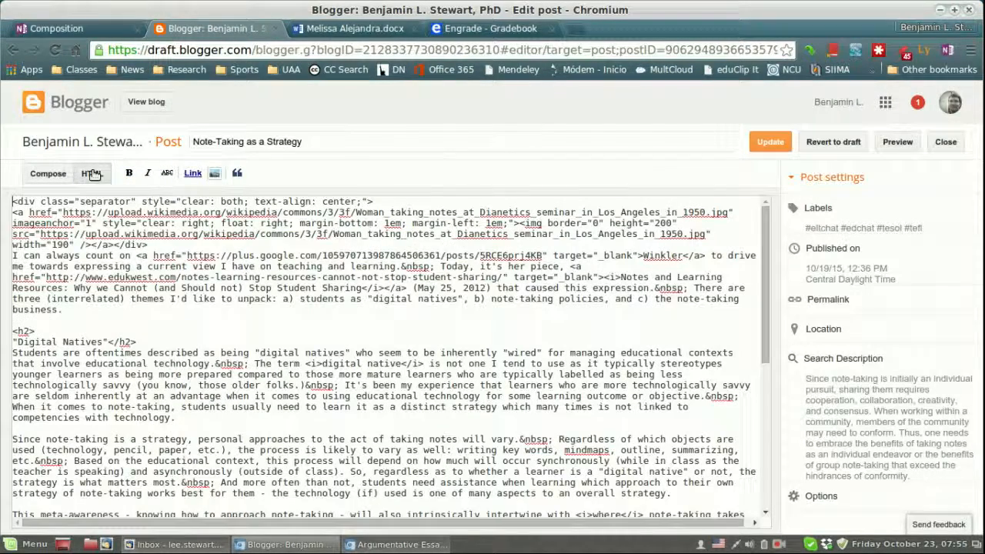
mouse_move(253, 342)
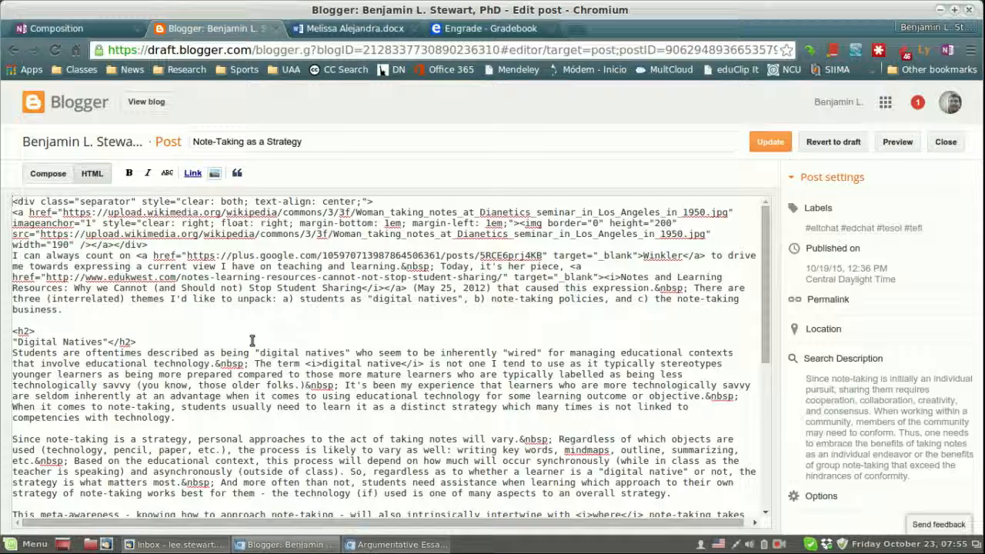
Leave HTML mode for the formatted Compose view of the post.
left_click(48, 172)
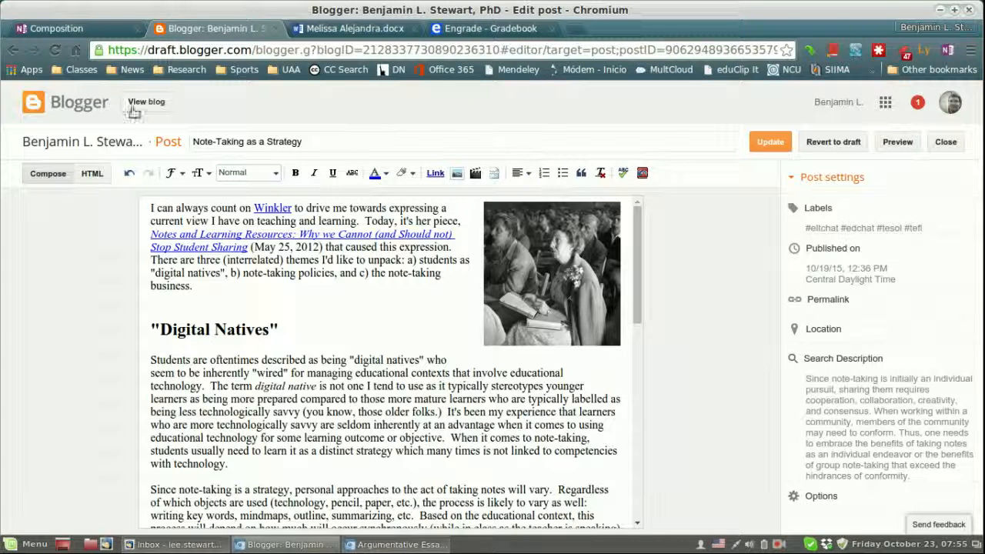
View the live blog and scroll through the published 'Note-Taking as a Strategy' post.
left_click(147, 102)
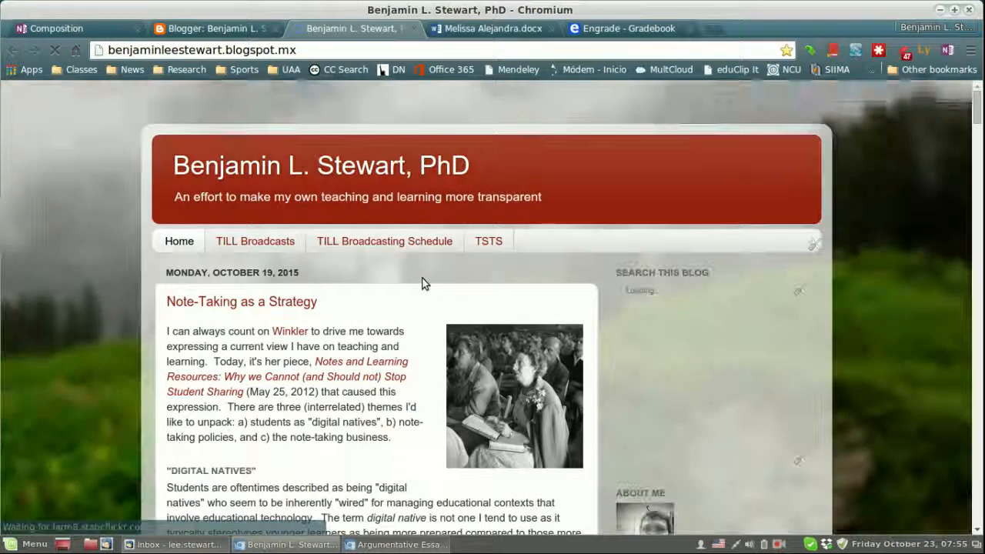
scroll("down", 3)
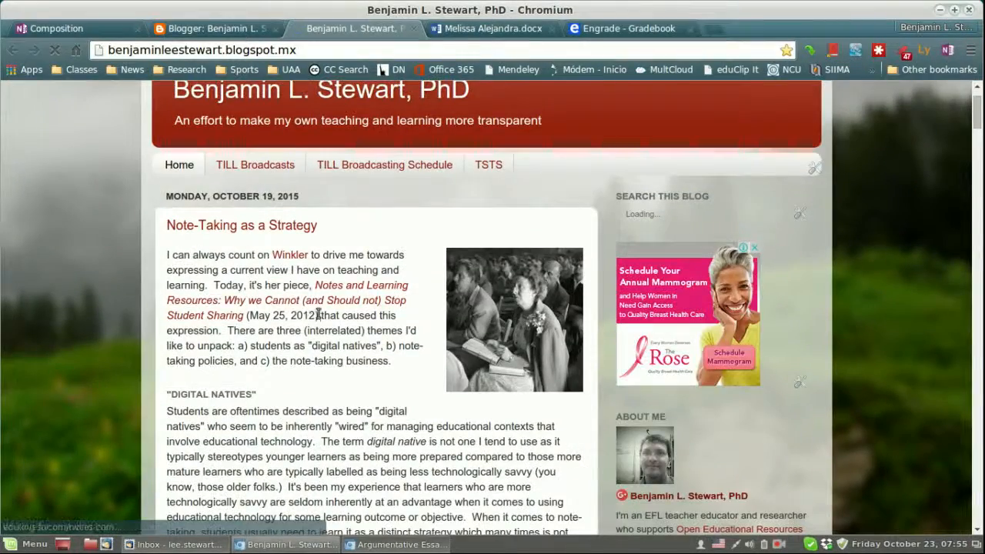
scroll("down", 3)
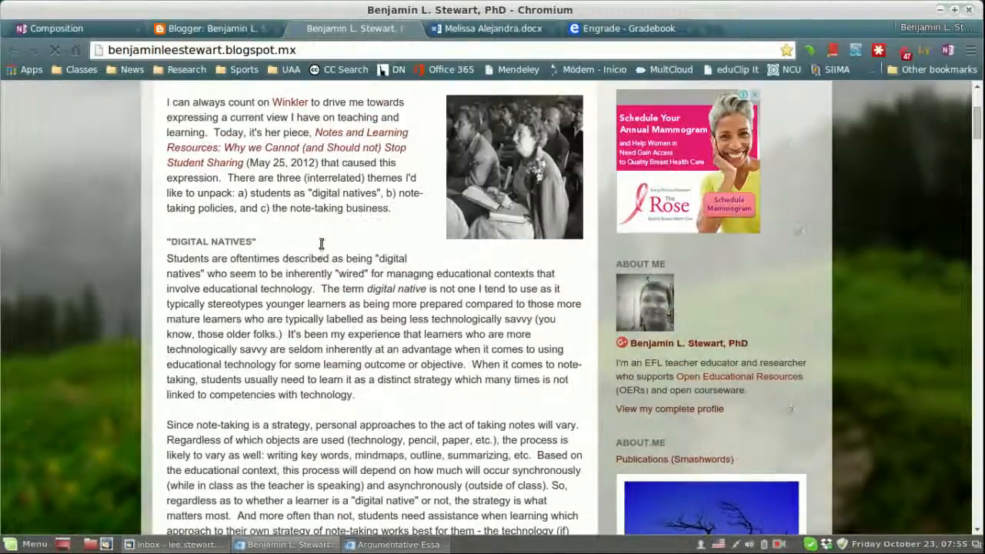
scroll("down", 3)
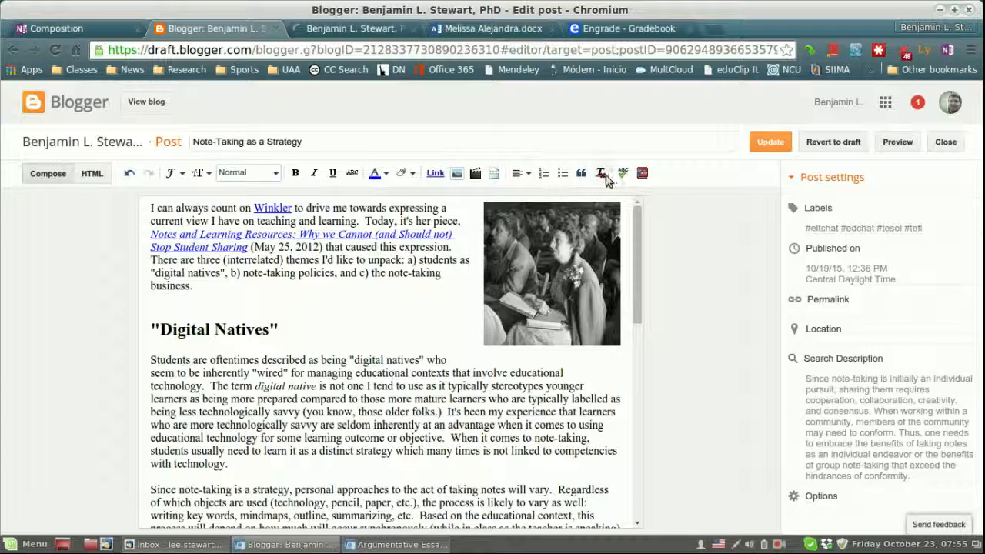
Select the entire post body, clear its pasted formatting, and return to the Compose view.
key("ctrl+a")
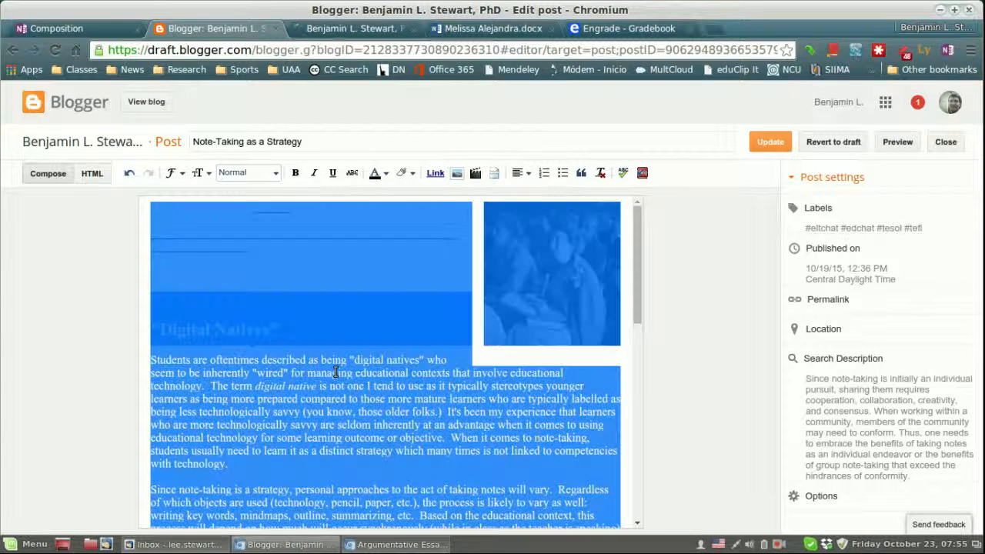
mouse_move(601, 172)
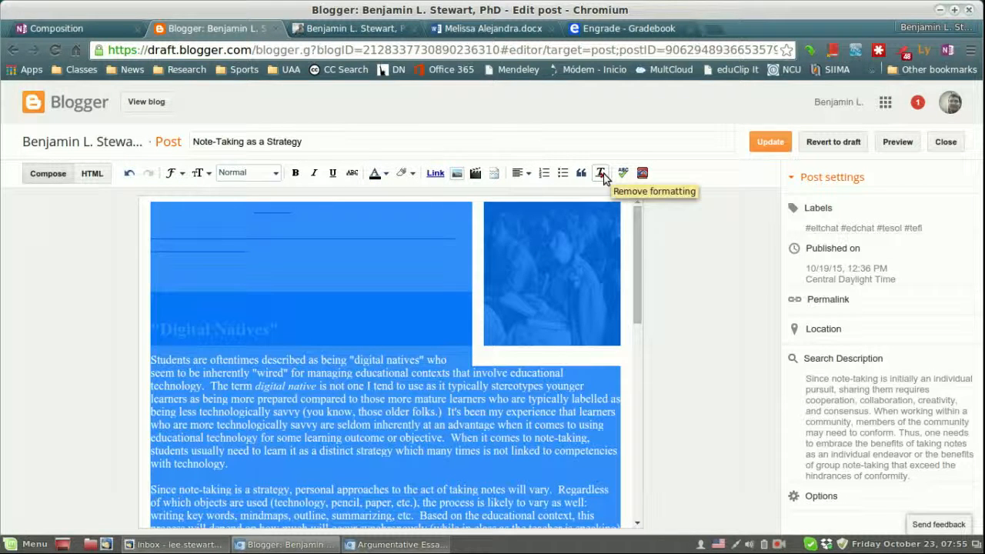
left_click(92, 172)
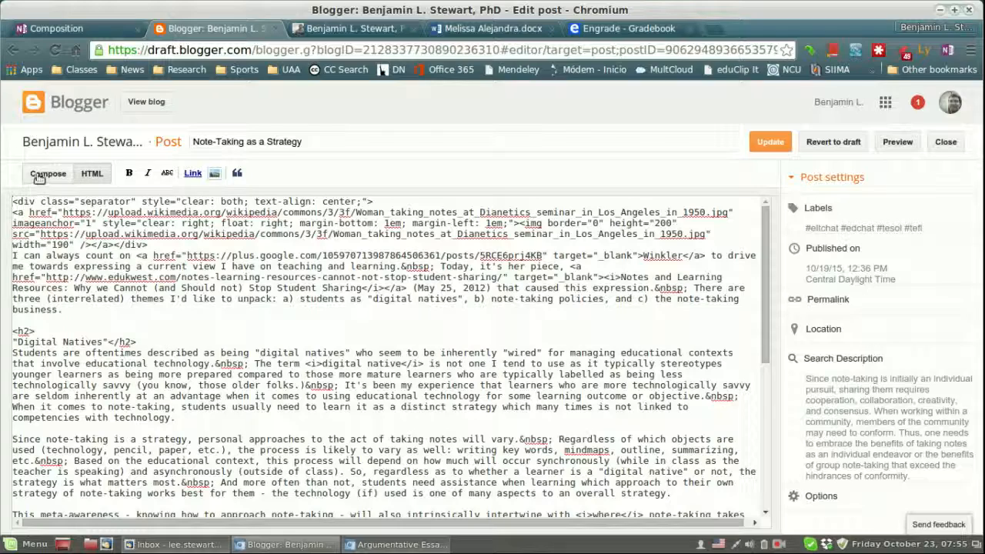
left_click(48, 172)
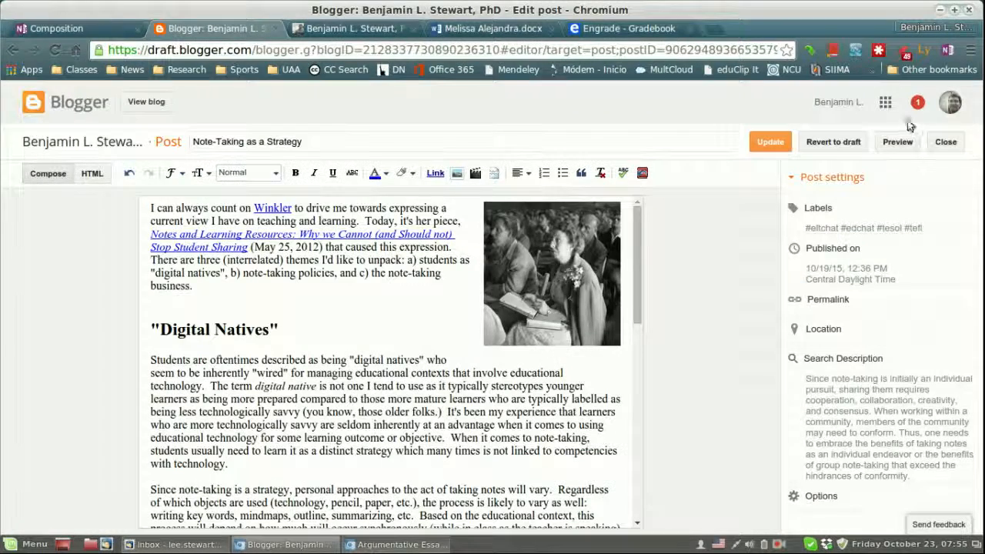
left_click(896, 142)
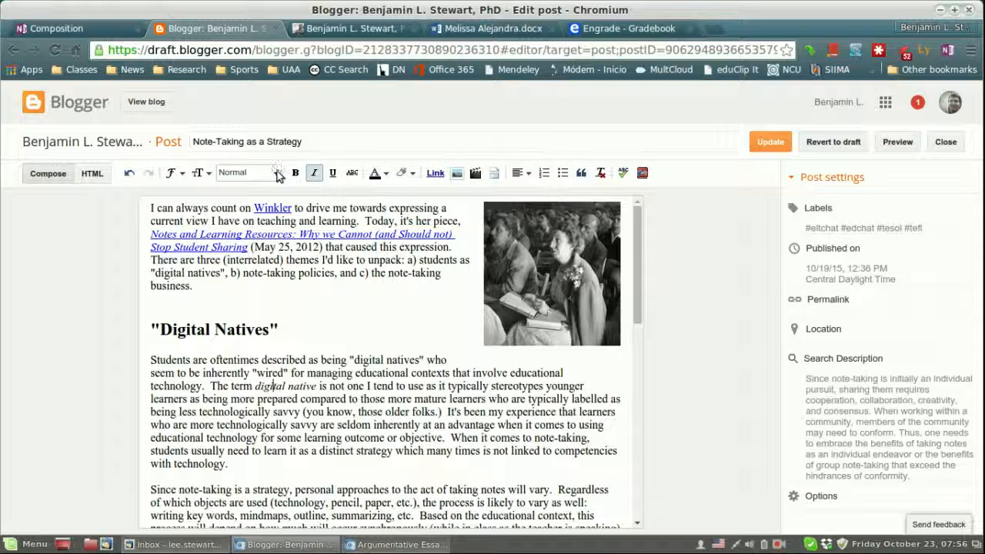
With all post text selected, choose one font from the toolbar's Font list.
left_click(246, 173)
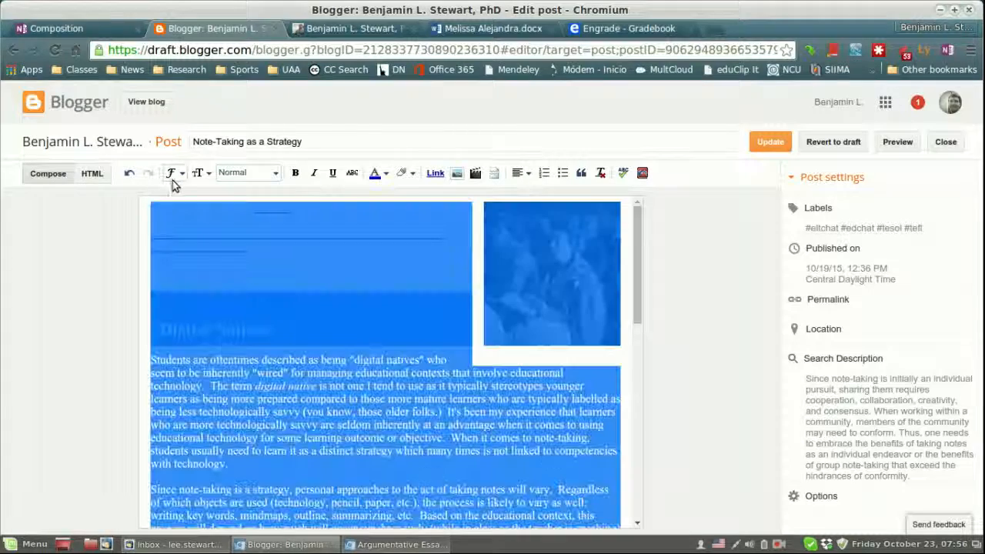
left_click(176, 172)
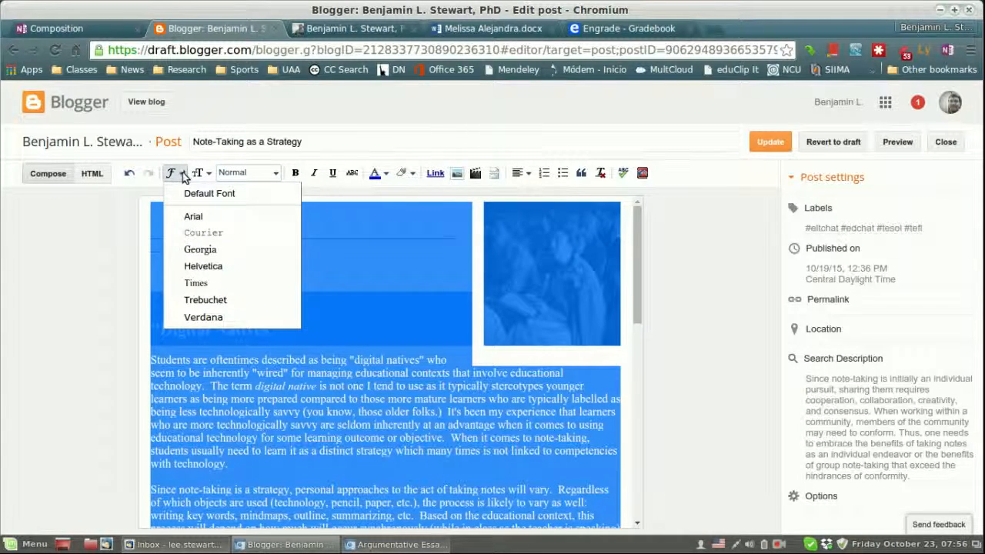
left_click(201, 172)
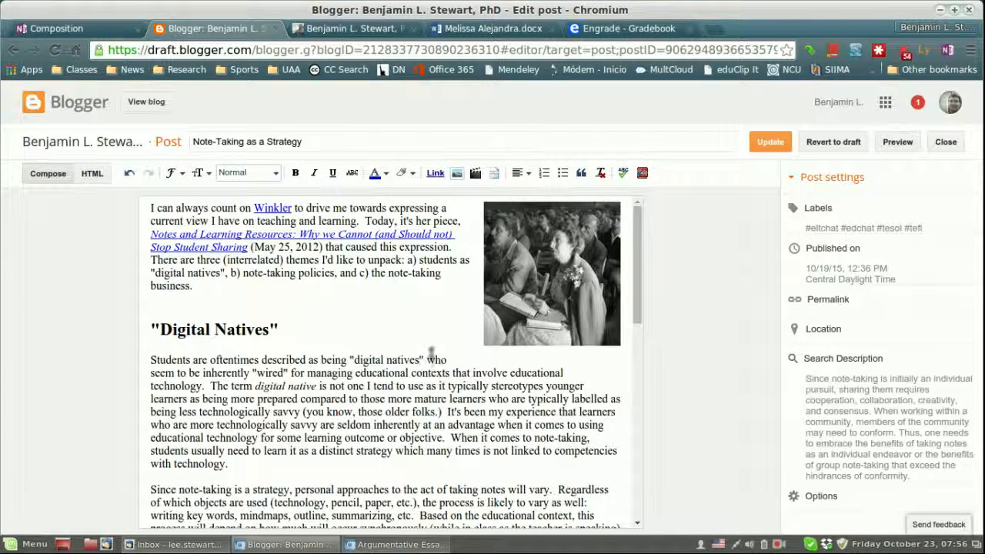
mouse_move(399, 351)
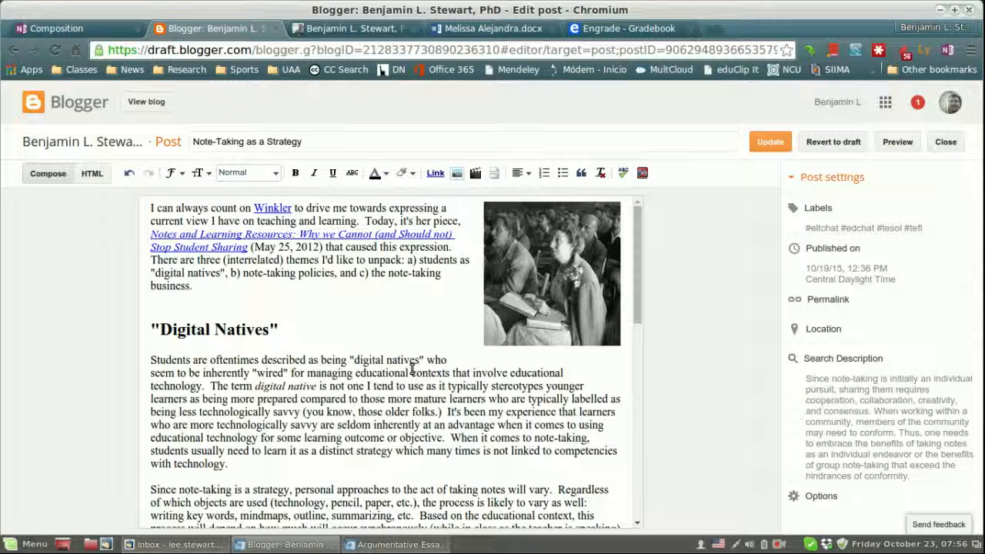
mouse_move(393, 327)
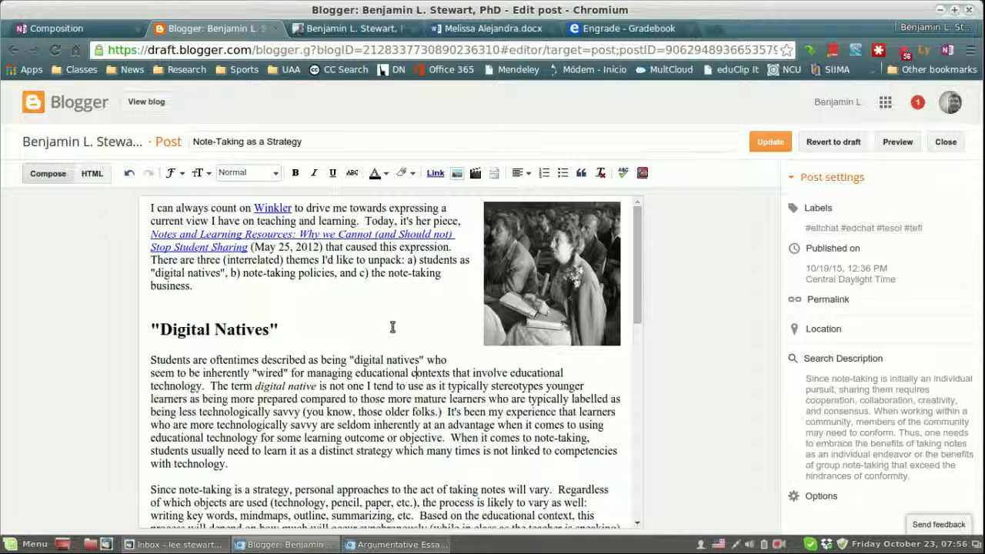
mouse_move(385, 314)
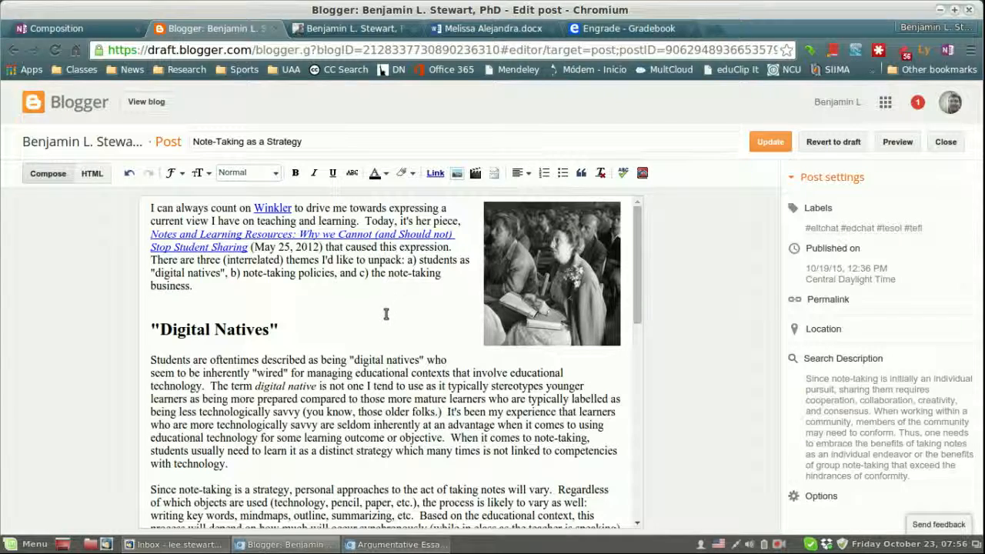